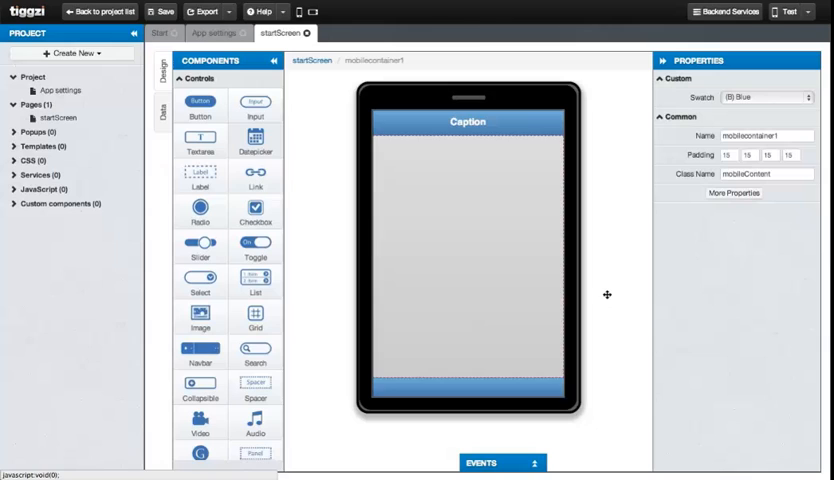
pyautogui.moveTo(605, 280)
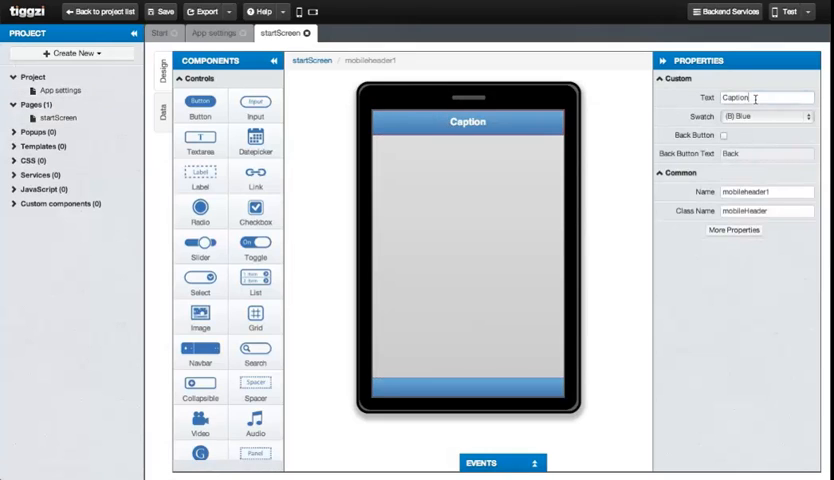
# Step: Change the start screen header caption to 'Twitter Search' and reselect the startScreen
pyautogui.write('Twitter Sear')
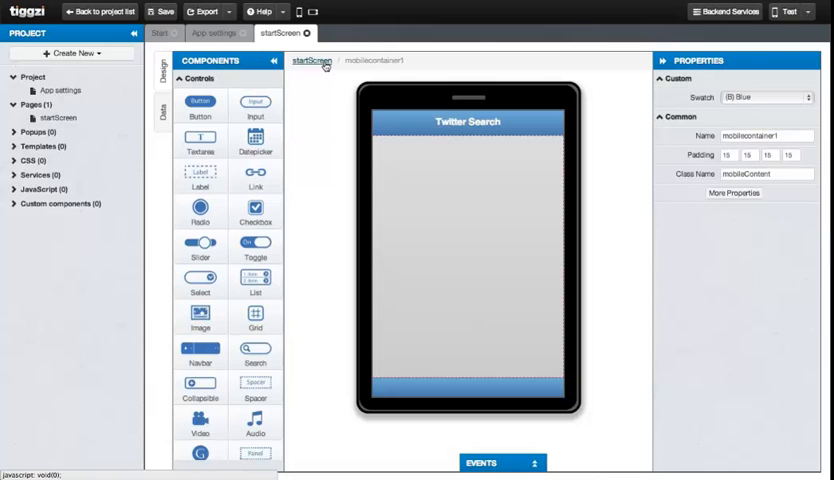
pyautogui.click(310, 60)
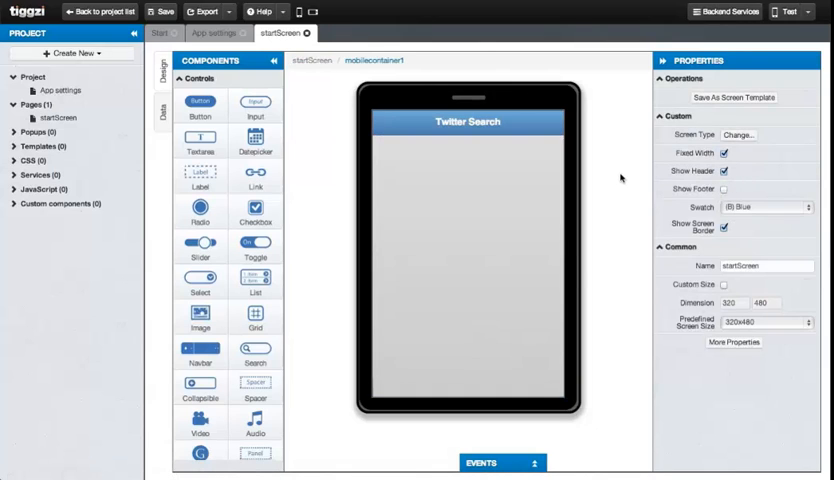
pyautogui.moveTo(318, 175)
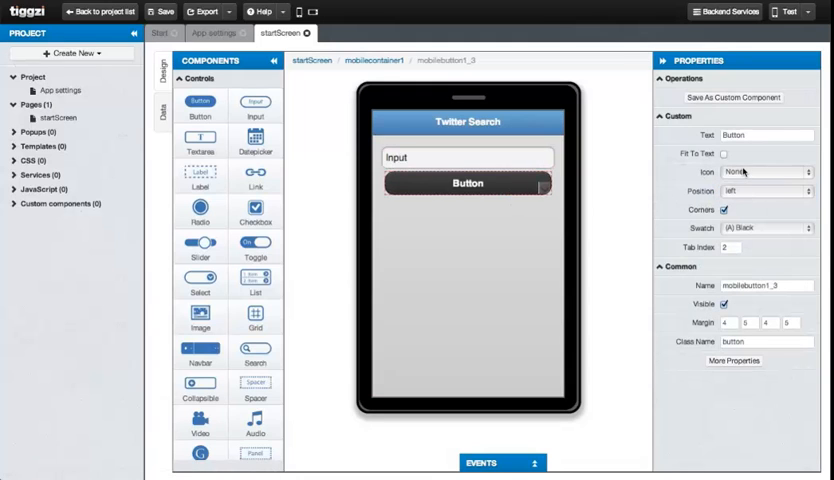
# Step: Make the button an icon-only right arrow; name controls and set classes search-field, search-button
pyautogui.click(765, 190)
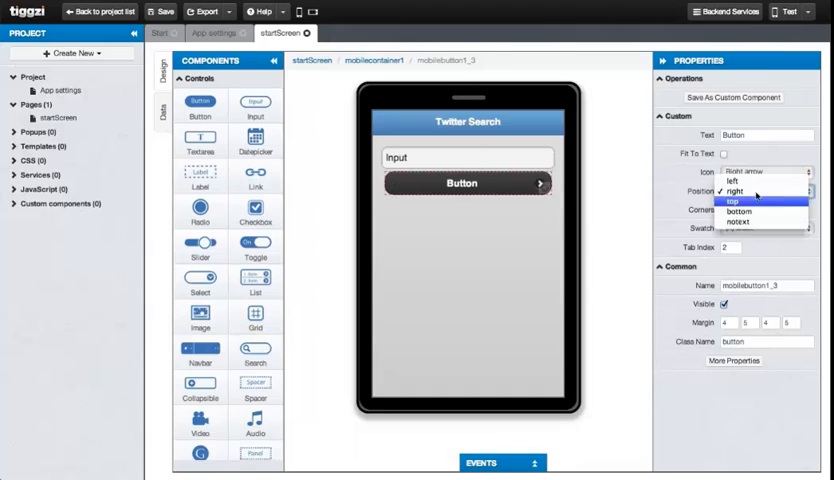
pyautogui.click(739, 222)
pyautogui.write('Tiggzi')
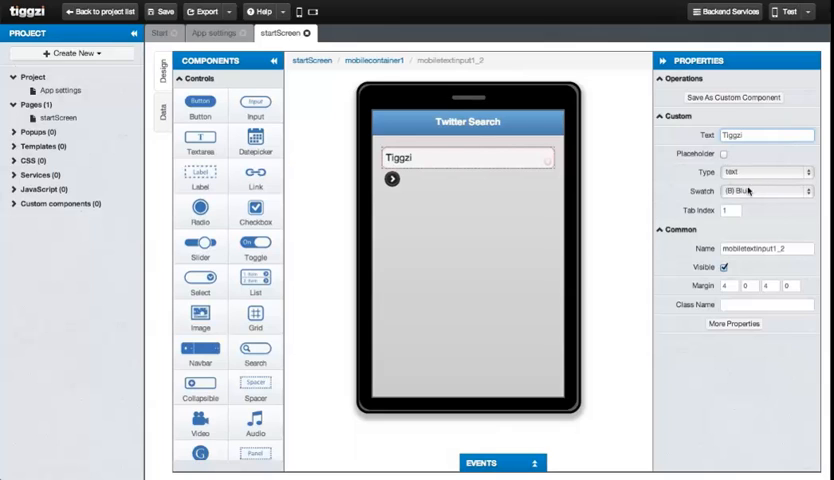
pyautogui.click(767, 249)
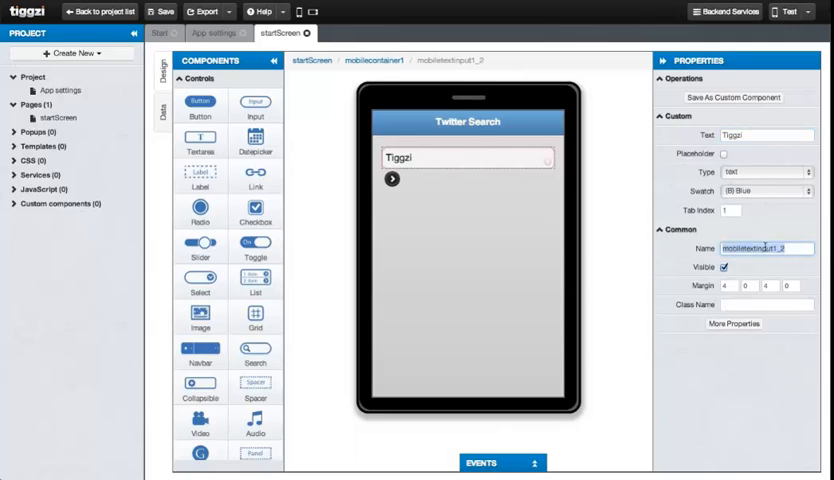
pyautogui.write('searchField')
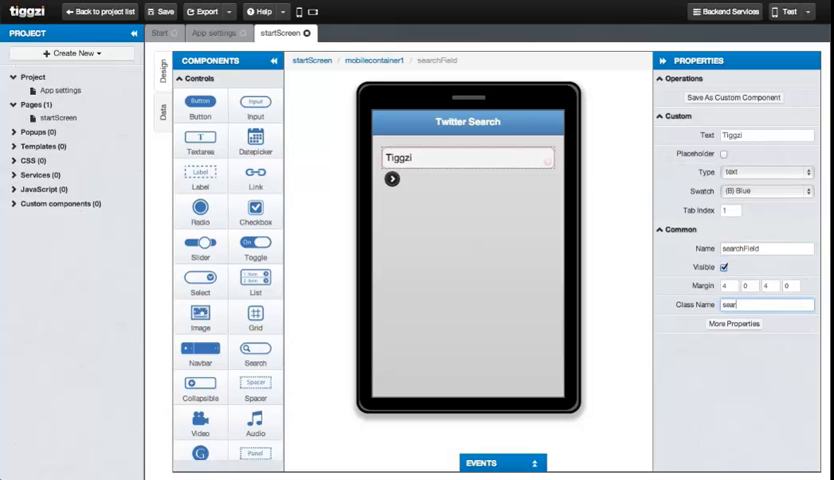
pyautogui.write('search-fiel')
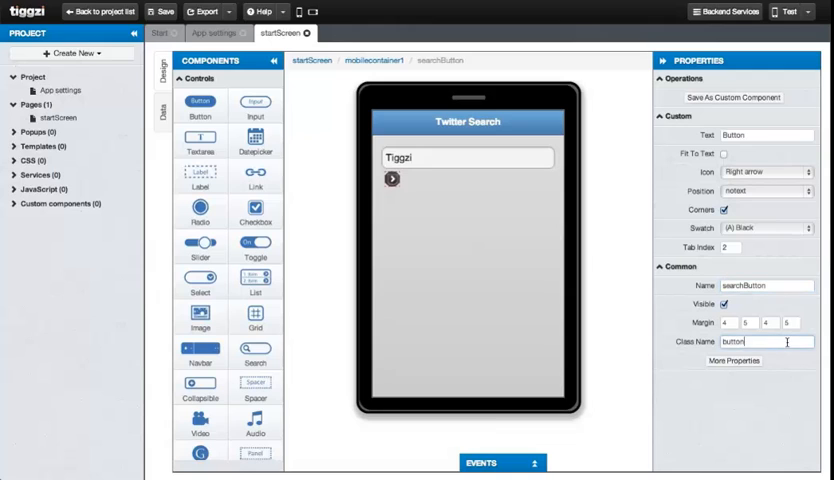
pyautogui.write('search-button')
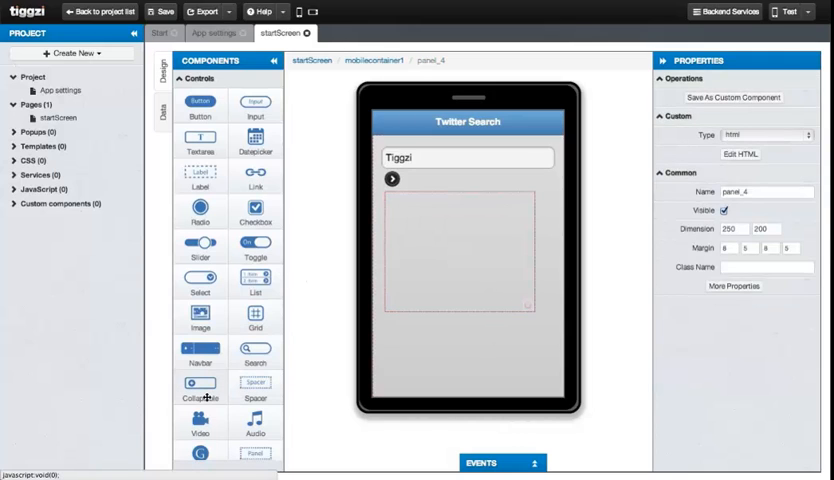
# Step: Place an image at the top of the panel and add another label beneath it
pyautogui.moveTo(200, 316); pyautogui.dragTo(483, 210)
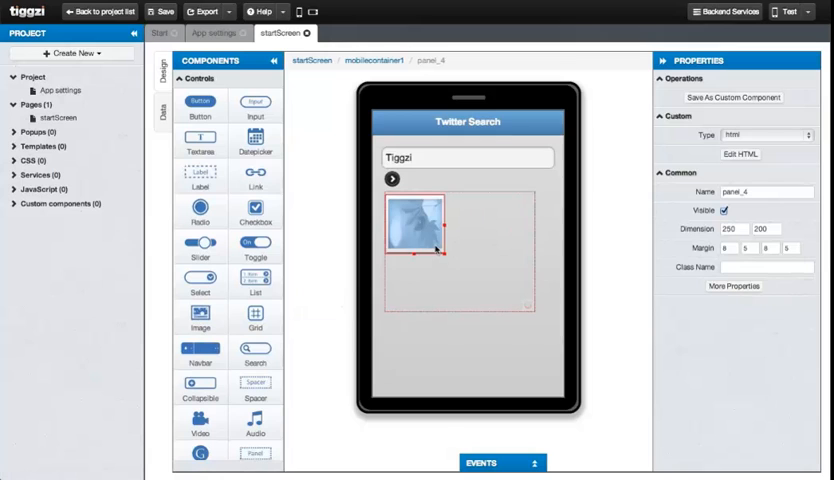
pyautogui.click(410, 225)
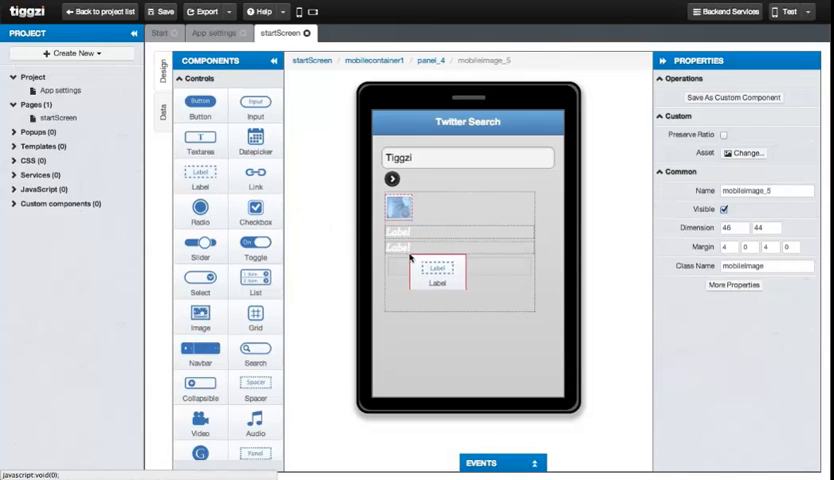
pyautogui.click(410, 230)
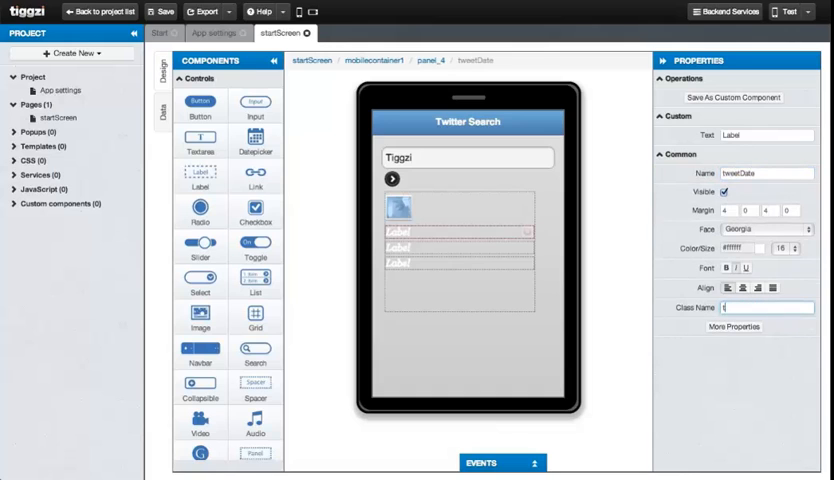
# Step: Name the labels, such as tweetFrom and tweetText, with tweet- class names
pyautogui.write('tweet-')
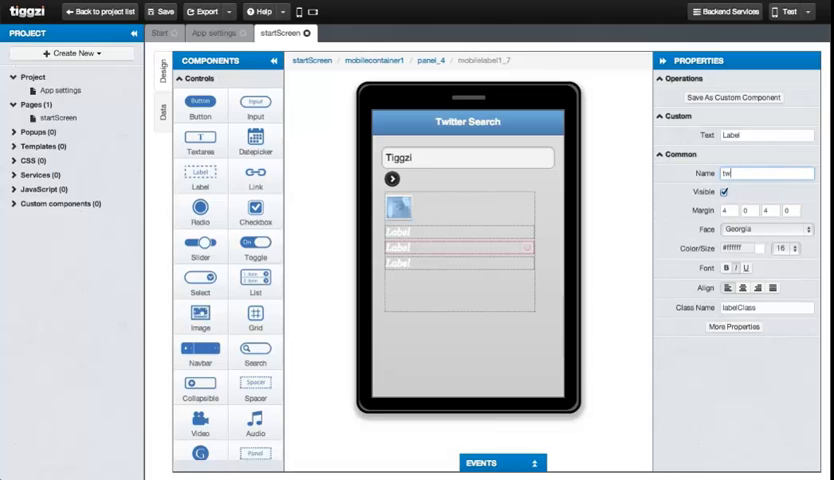
pyautogui.write('tweetFrom')
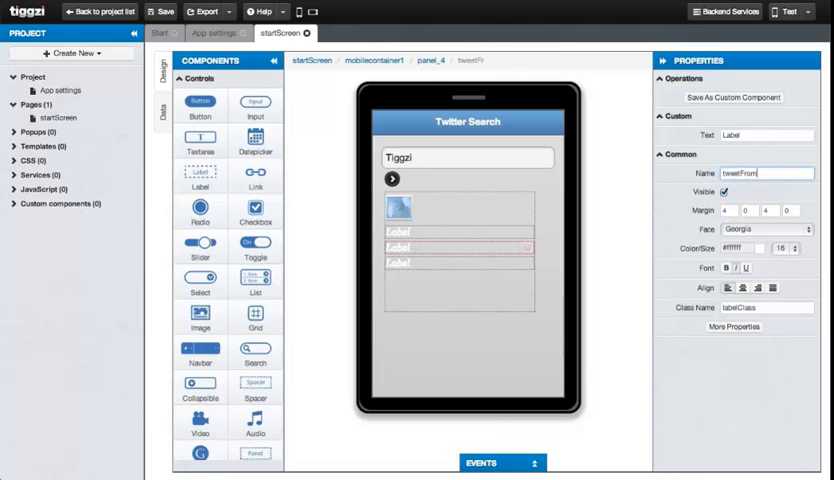
pyautogui.write('tweet')
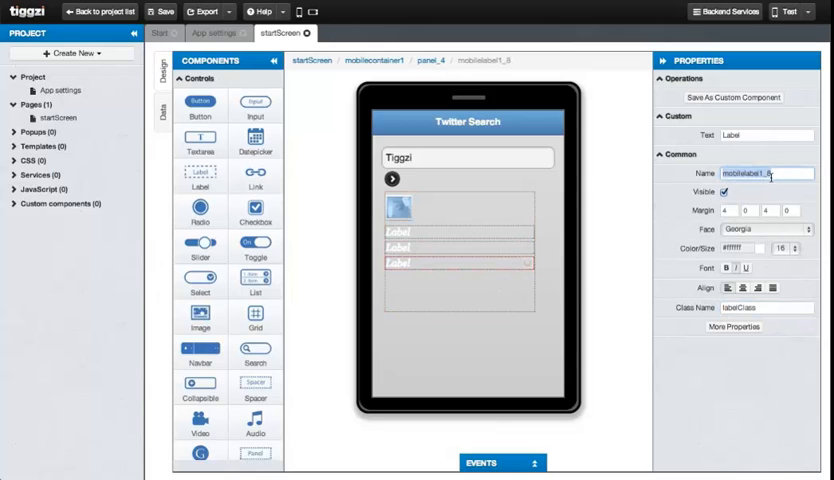
pyautogui.write('tweetTex')
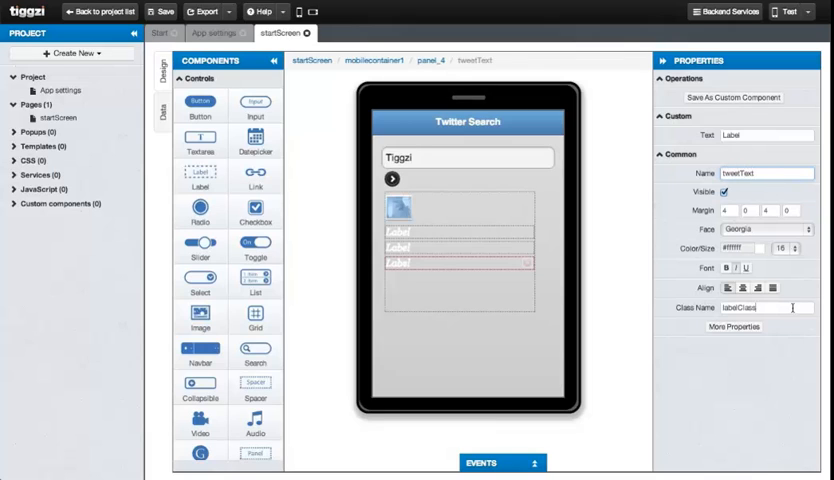
pyautogui.write('tweet-text')
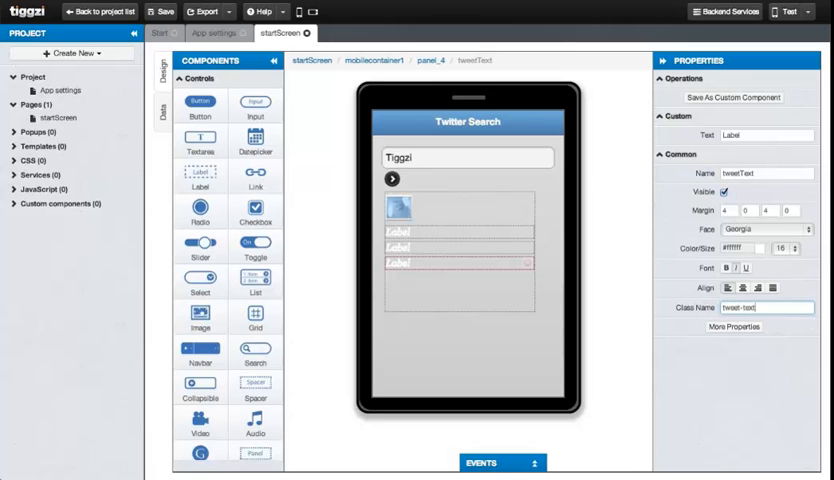
# Step: Name the image tweetImage and the panel tweet with class tweet
pyautogui.click(399, 207)
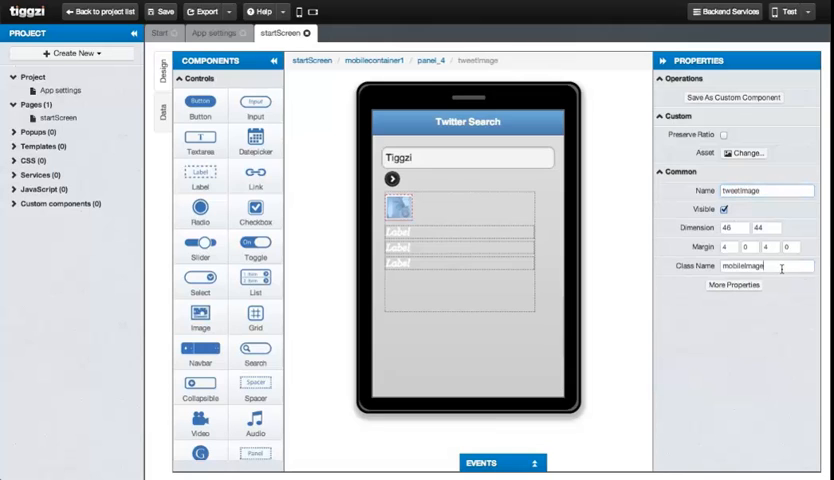
pyautogui.write('tweet-i')
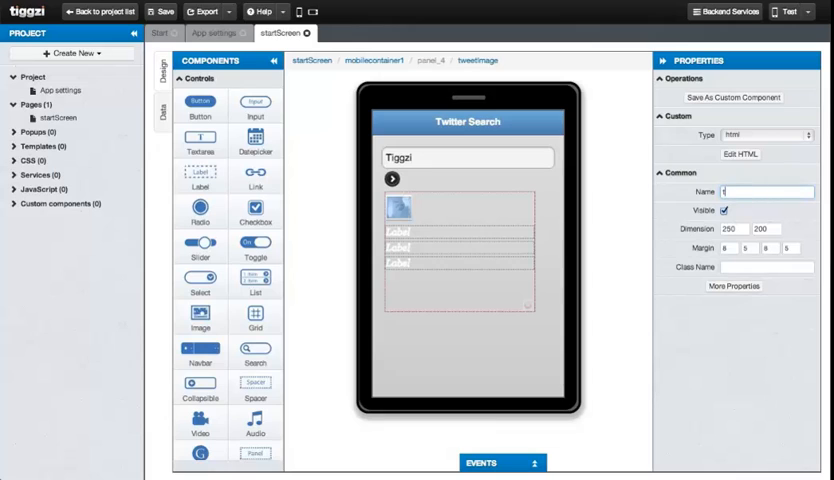
pyautogui.write('tweet')
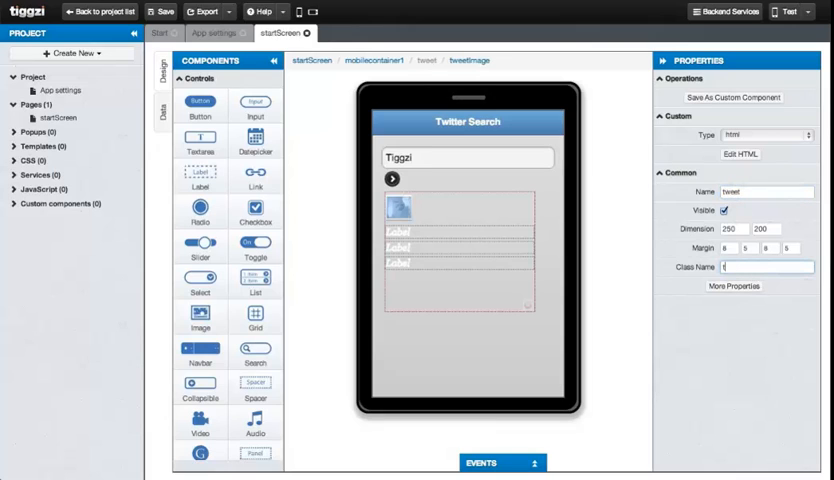
pyautogui.write('tweet')
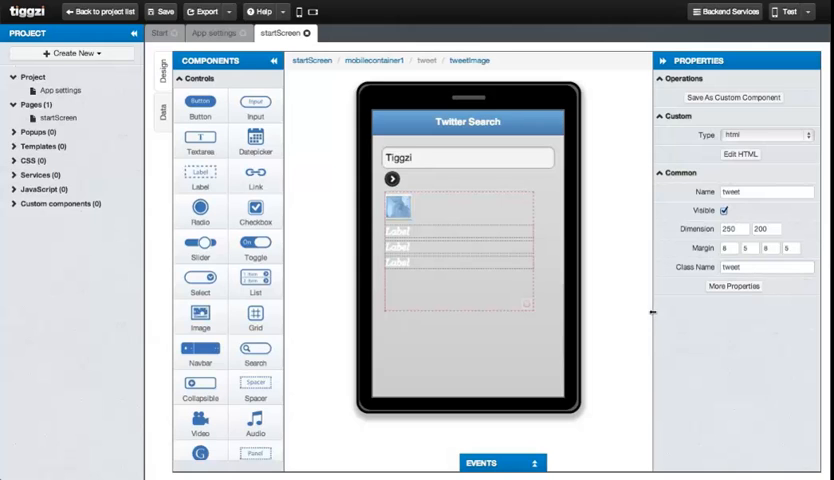
pyautogui.click(490, 157)
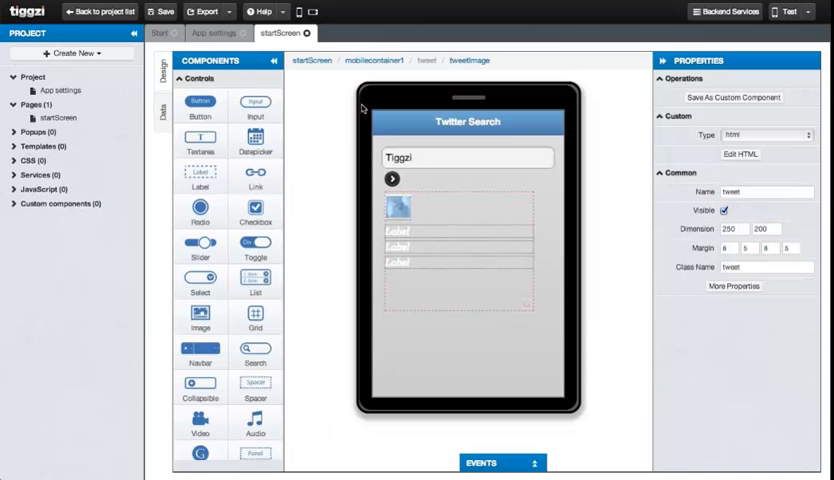
# Step: Create a new CSS stylesheet named styles in the project
pyautogui.click(72, 53)
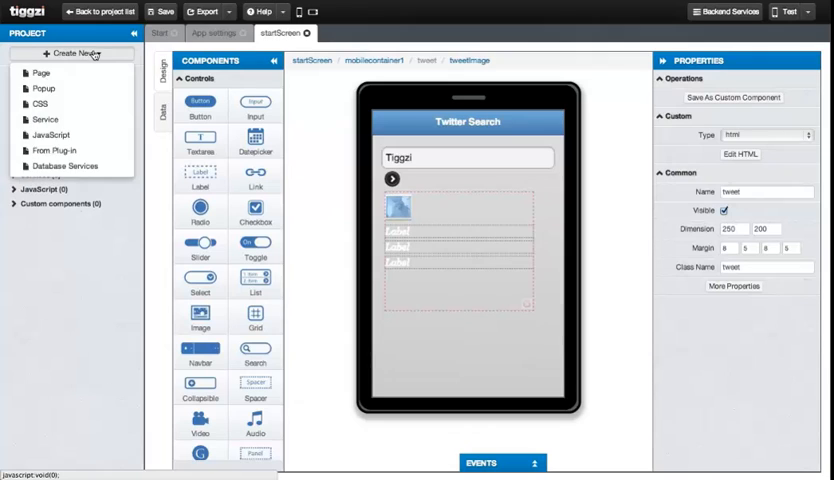
pyautogui.click(40, 103)
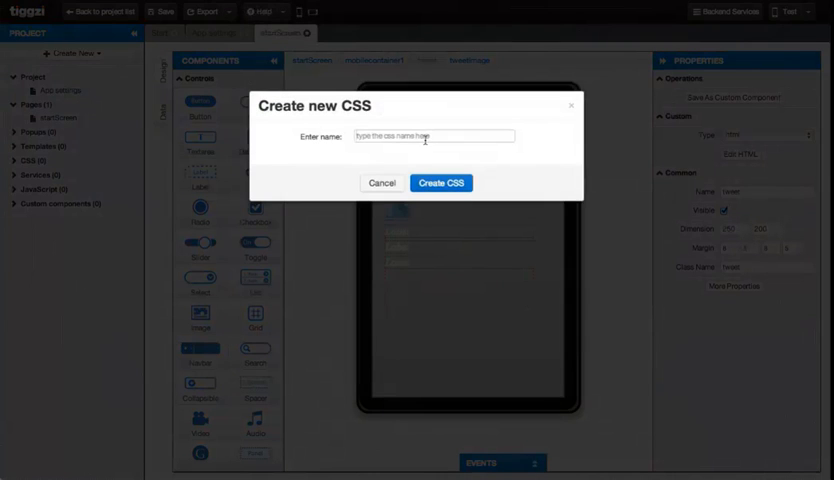
pyautogui.click(433, 136)
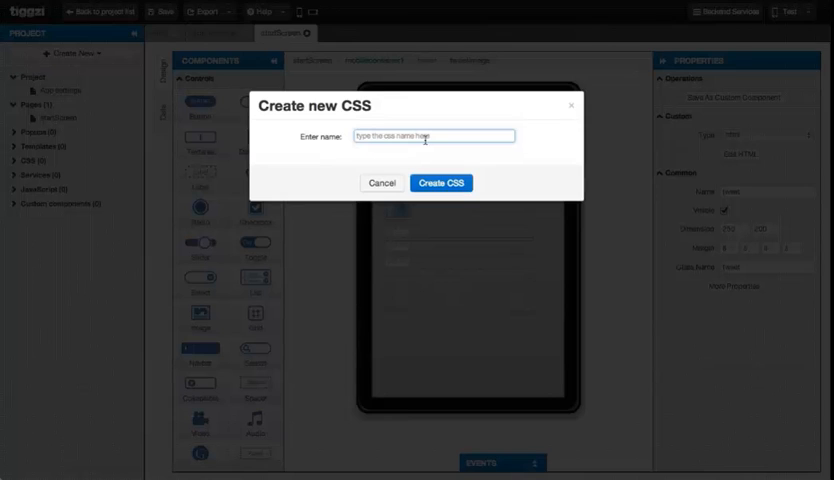
pyautogui.write('styles')
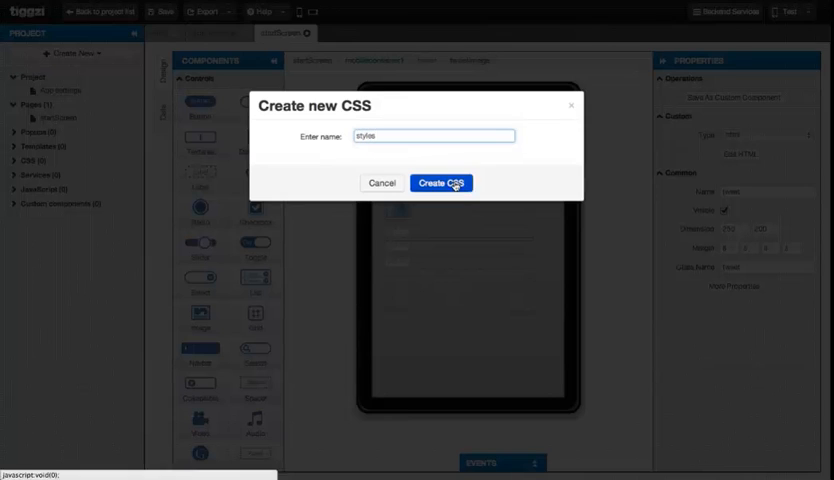
pyautogui.click(441, 183)
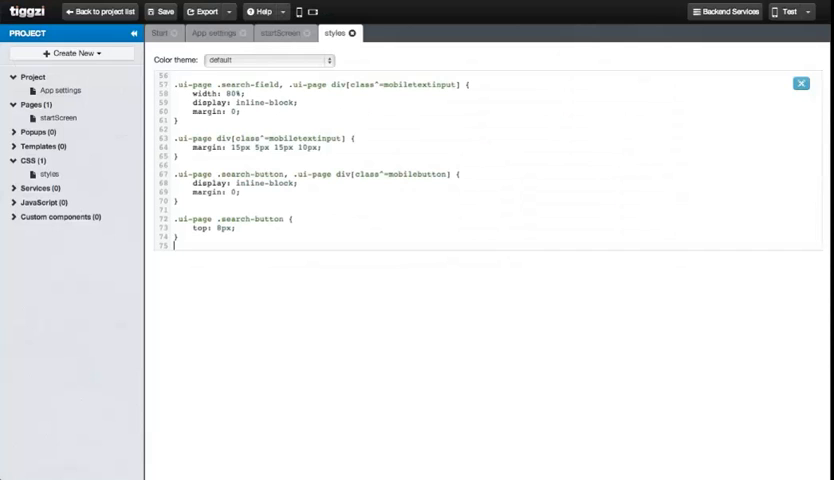
pyautogui.click(159, 11)
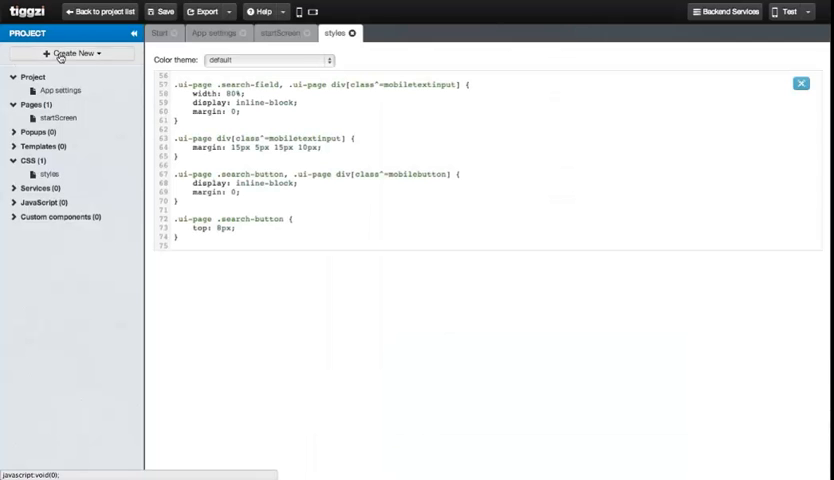
# Step: Create a new REST service named TwitterSearch
pyautogui.click(80, 53)
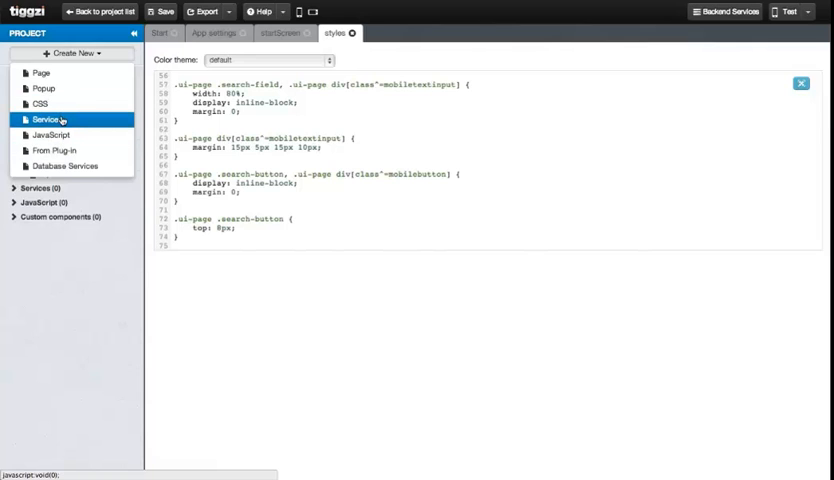
pyautogui.click(46, 120)
pyautogui.write('Twitte')
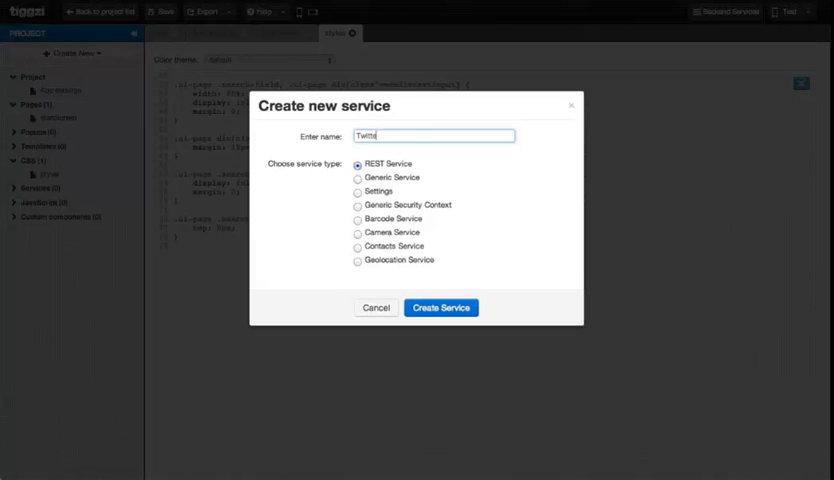
pyautogui.write('rSearch')
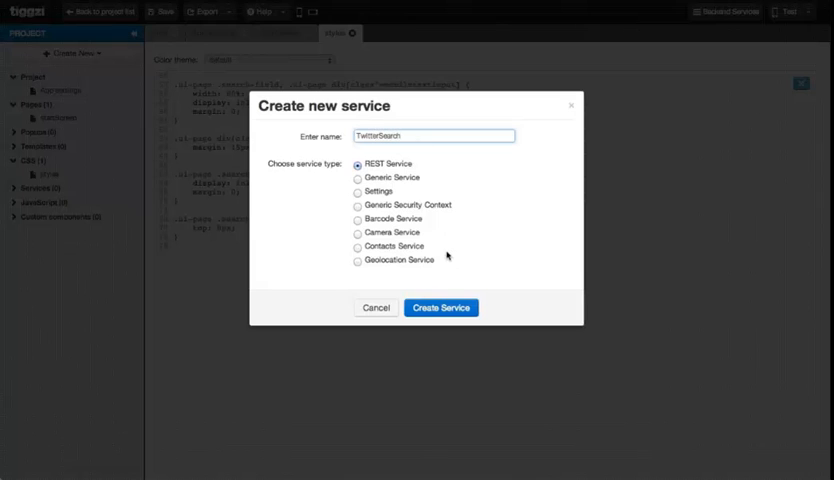
pyautogui.click(441, 307)
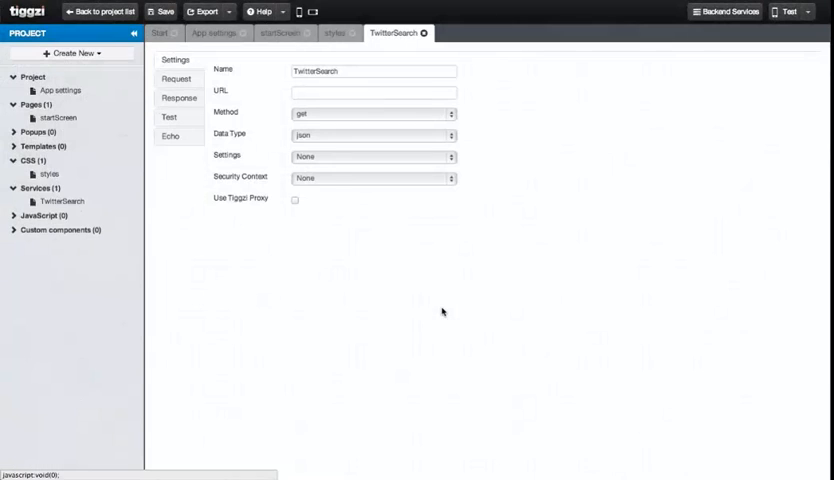
pyautogui.write('http://search.twitter.com/search.json')
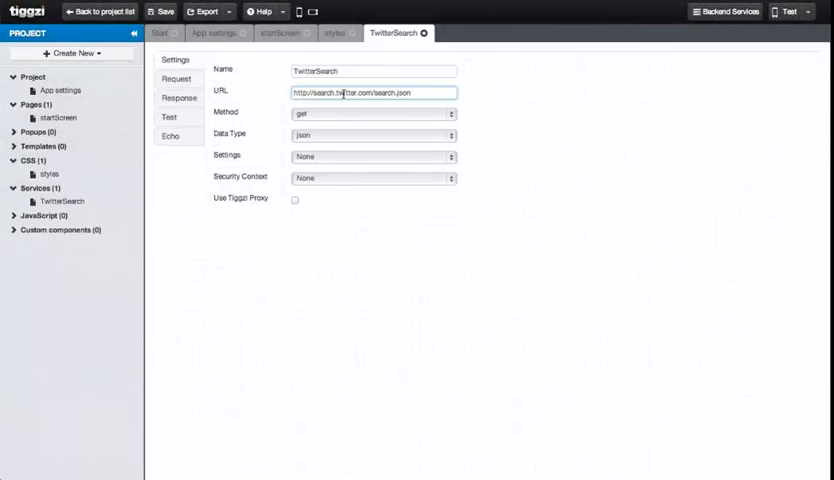
pyautogui.click(373, 134)
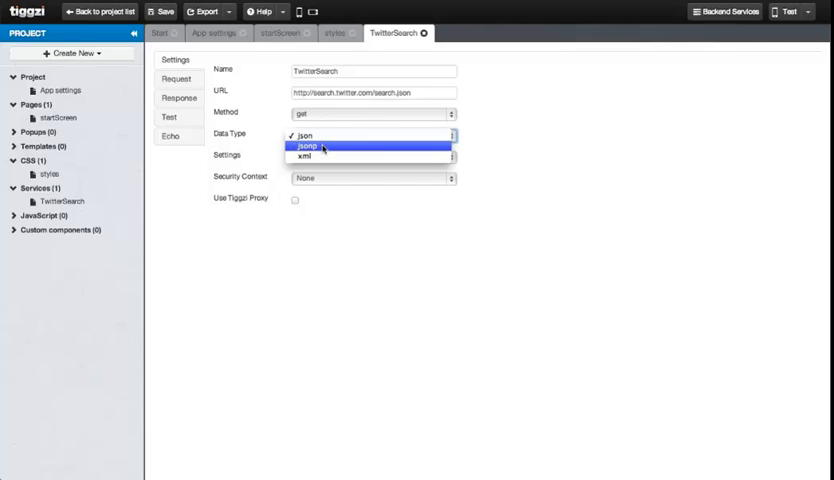
pyautogui.click(303, 135)
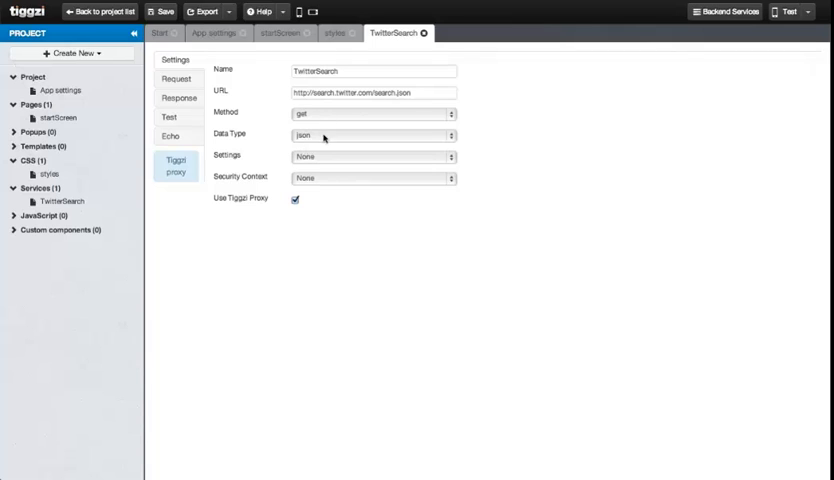
pyautogui.moveTo(315, 186)
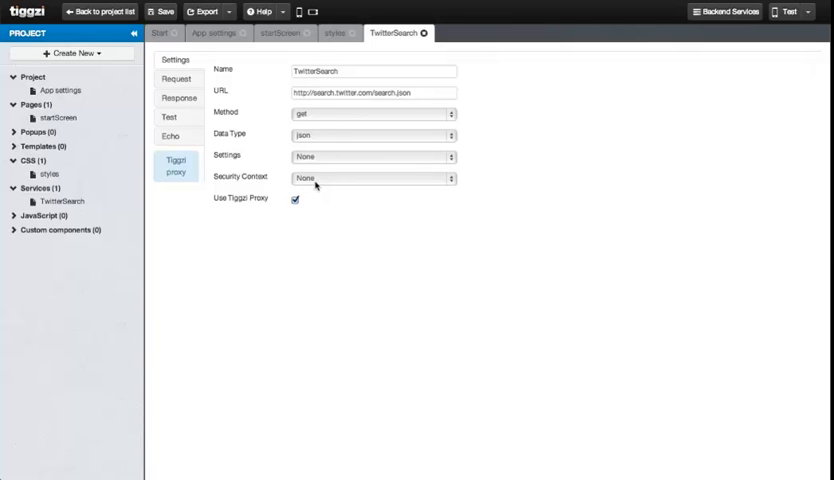
# Step: Add a request parameter named q on the TwitterSearch Request tab
pyautogui.click(172, 79)
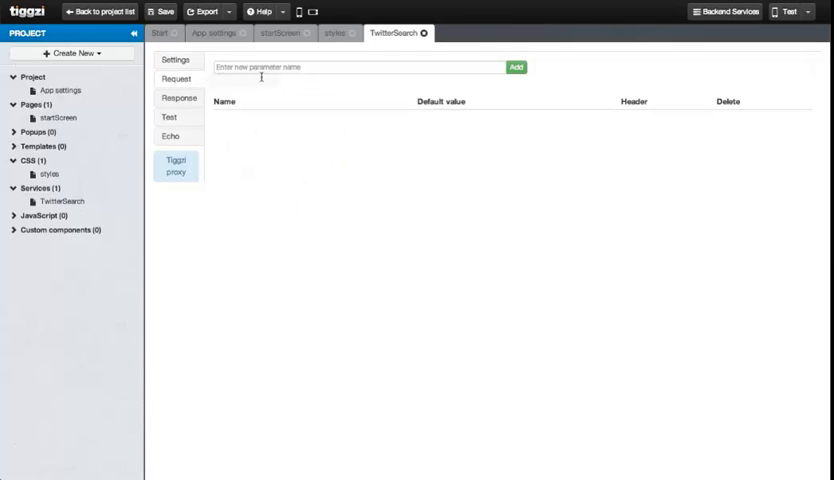
pyautogui.write('q')
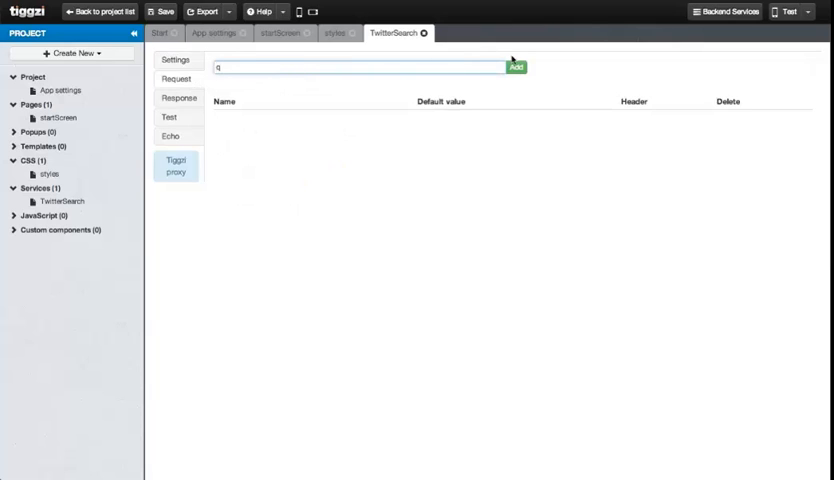
pyautogui.click(515, 67)
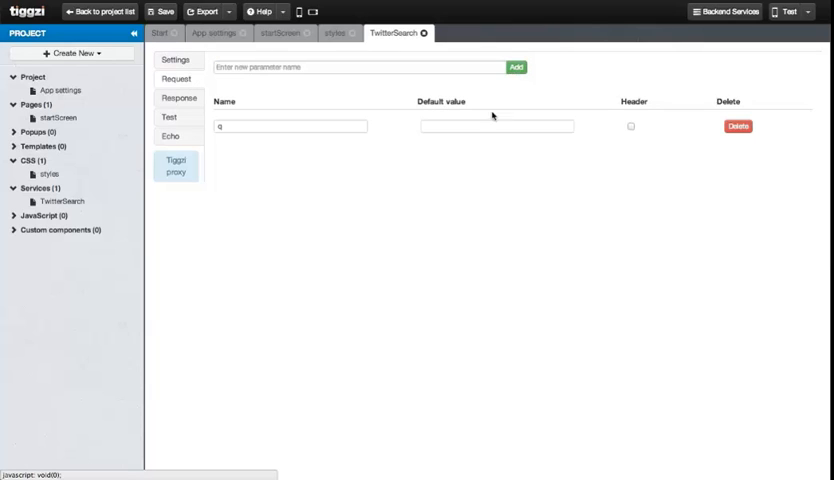
pyautogui.moveTo(670, 157)
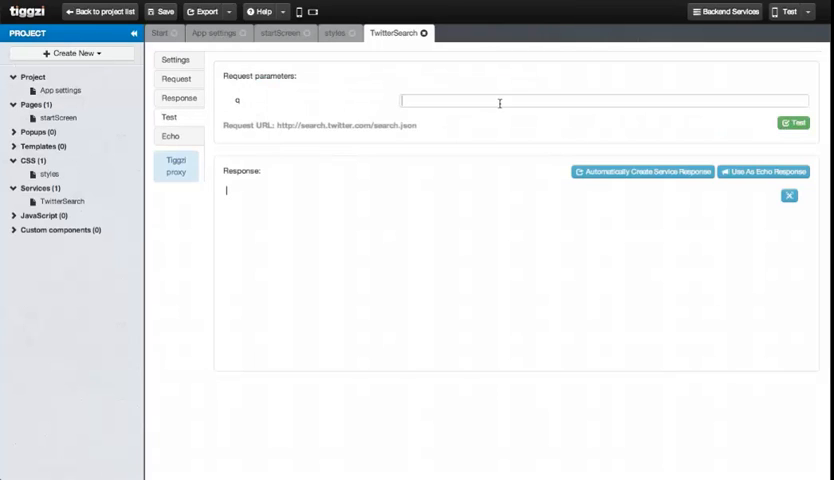
# Step: Test with q=tiggzi and save the result as service response and echo sample
pyautogui.write('tiggzi')
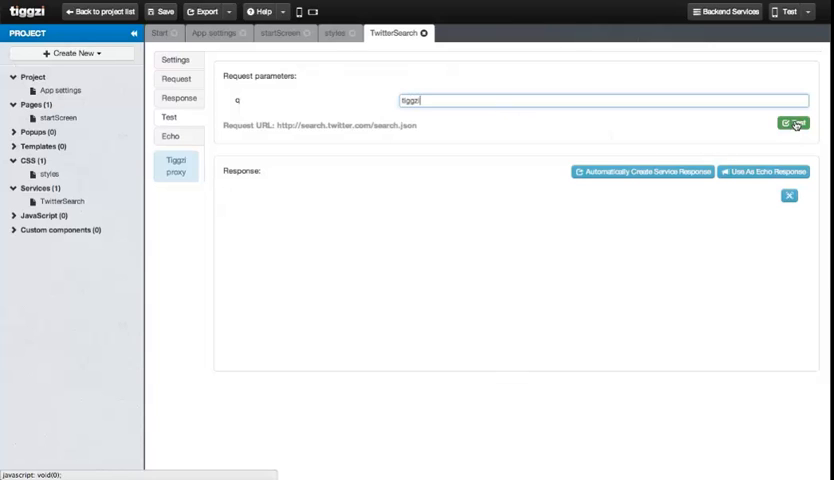
pyautogui.click(793, 121)
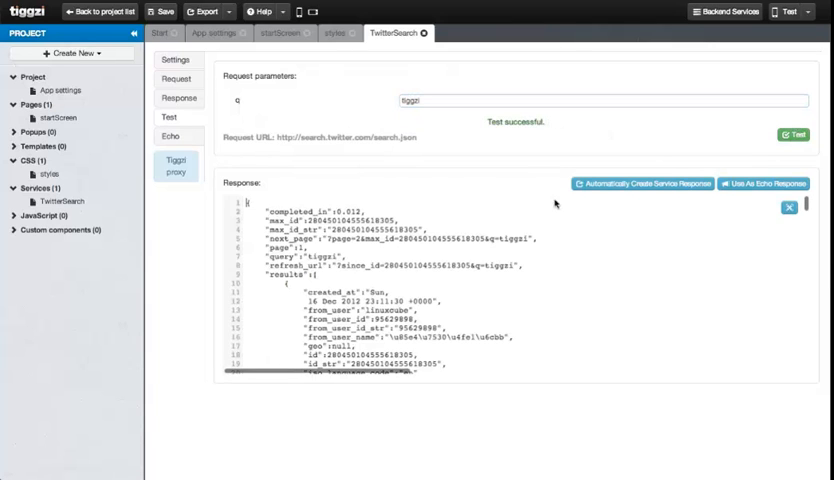
pyautogui.click(641, 183)
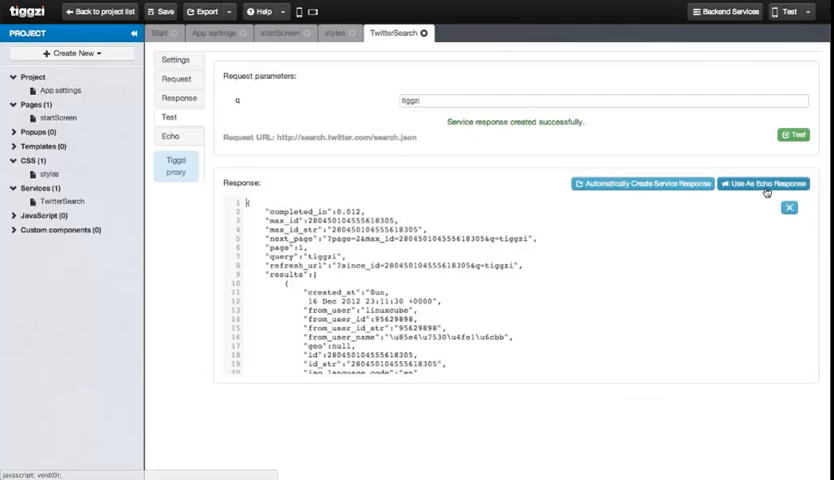
pyautogui.click(763, 183)
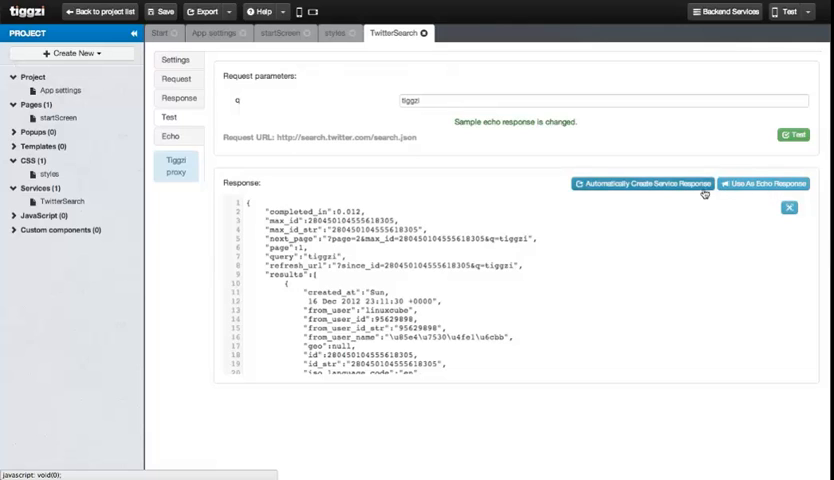
# Step: Review the sample echo response, then navigate to startScreen's datasources
pyautogui.click(171, 136)
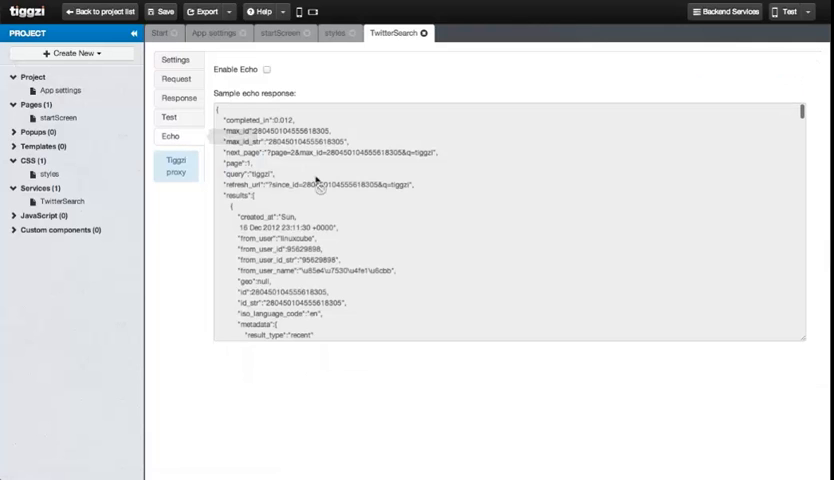
pyautogui.scroll(-3)
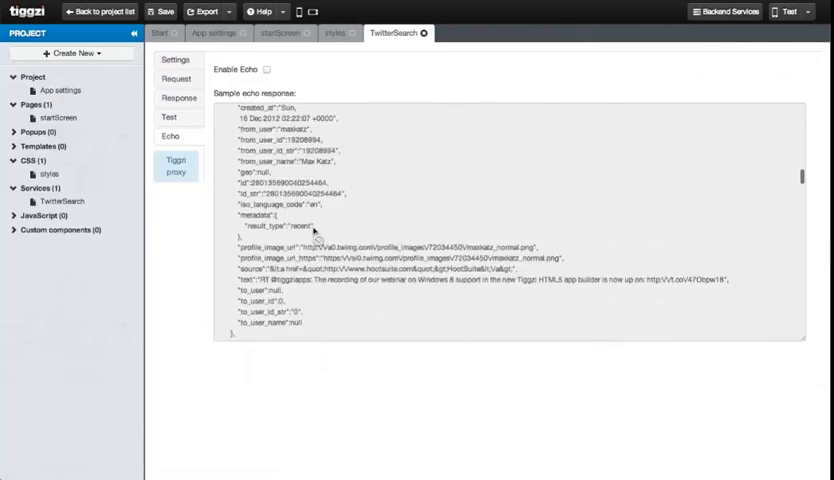
pyautogui.click(267, 70)
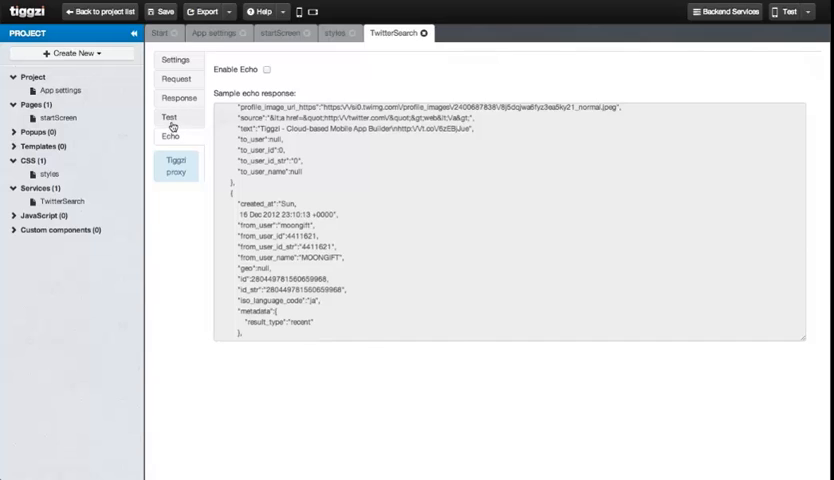
pyautogui.click(177, 59)
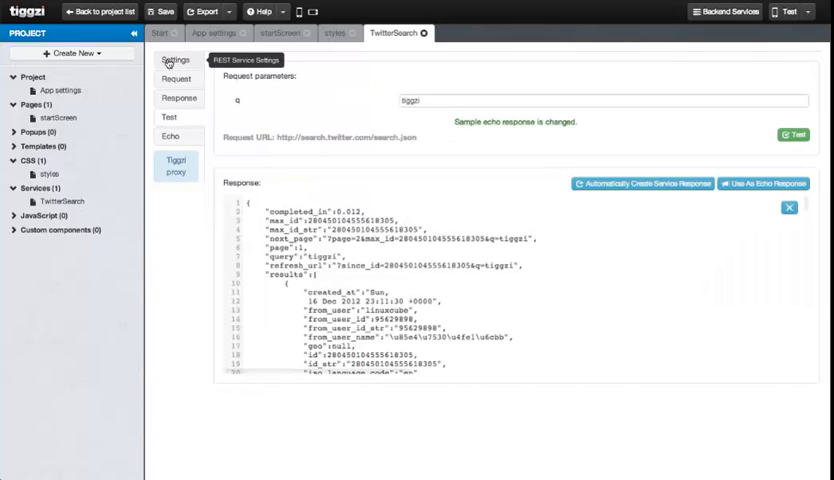
pyautogui.click(174, 60)
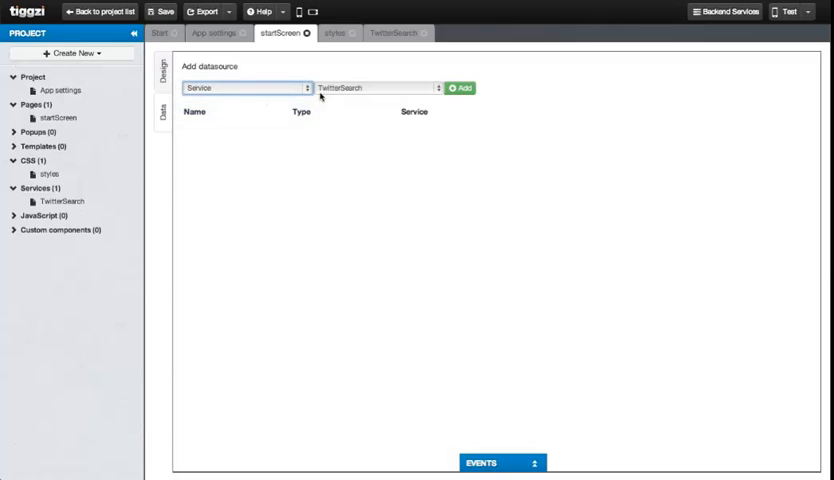
# Step: Add the TwitterSearch datasource, expand startScreen, and script the q mapping from searchField
pyautogui.click(459, 87)
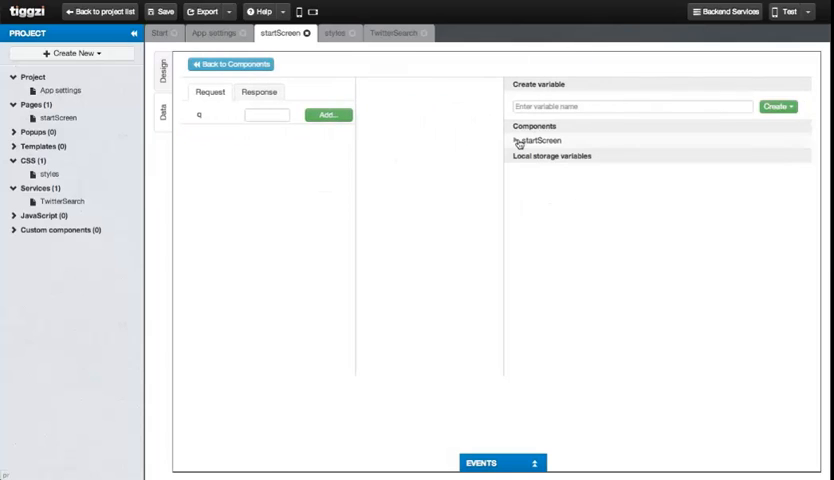
pyautogui.click(521, 140)
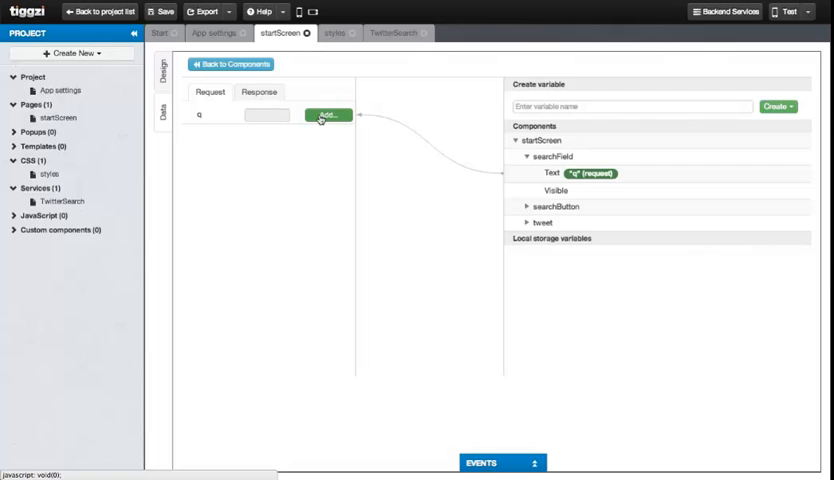
pyautogui.click(326, 114)
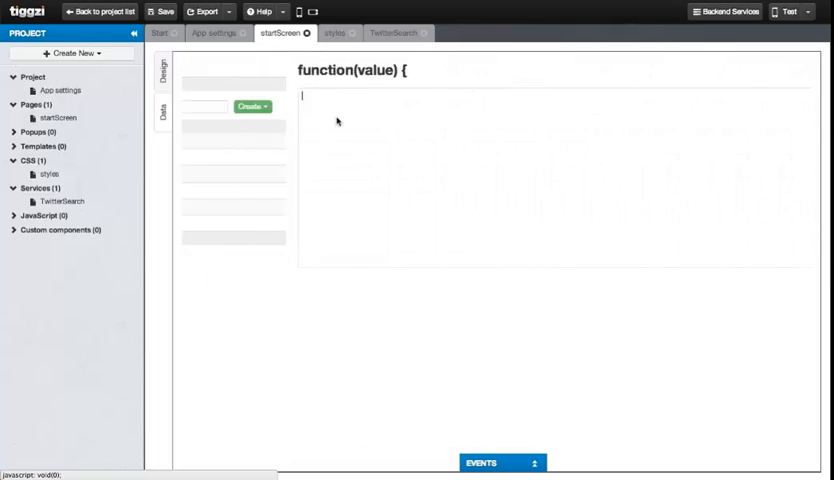
pyautogui.write('retu')
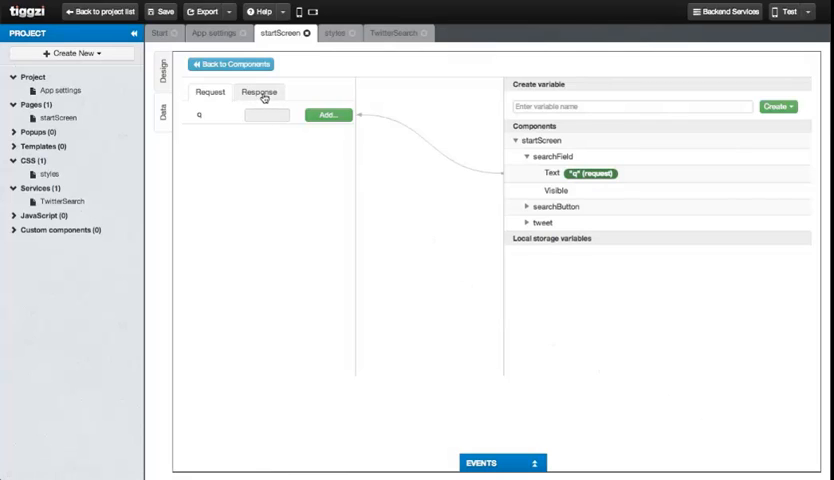
# Step: Map created_at, from_user_name and profile_image_url onto tweetDate, tweetFrom and tweetImage
pyautogui.click(259, 91)
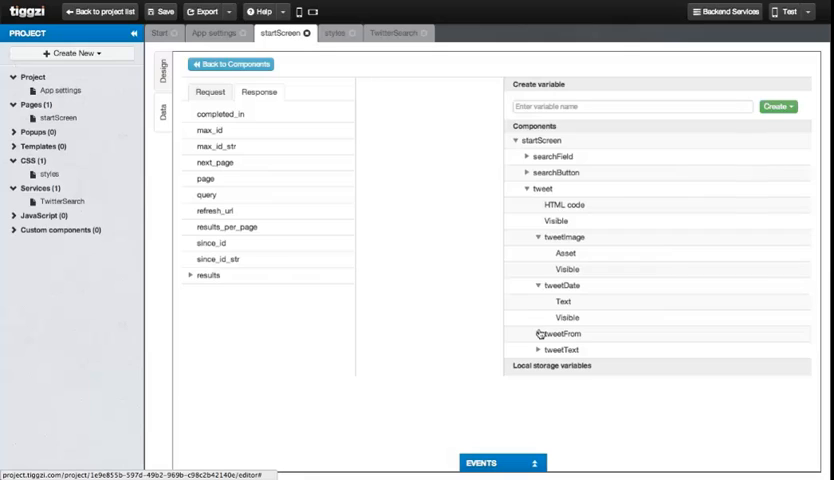
pyautogui.scroll(-3)
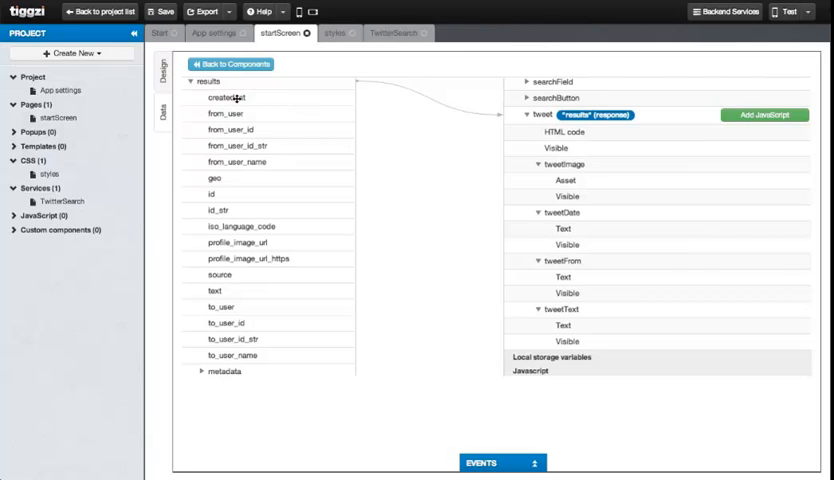
pyautogui.moveTo(231, 97); pyautogui.dragTo(561, 229)
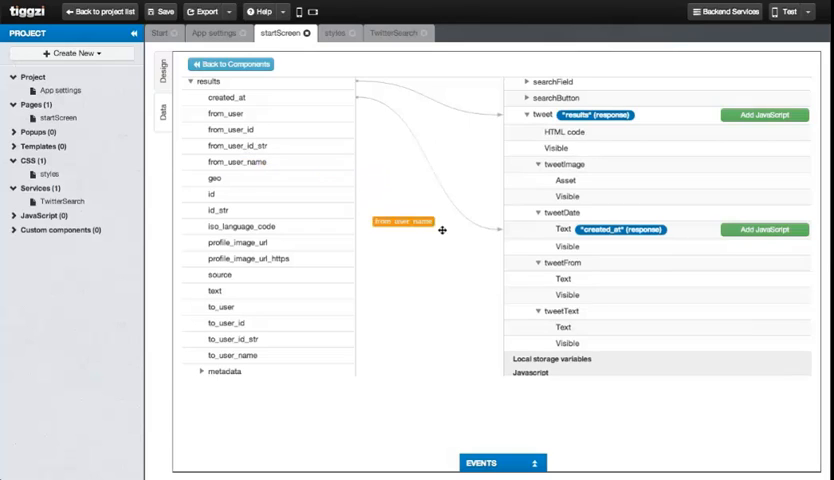
pyautogui.moveTo(405, 228); pyautogui.dragTo(562, 281)
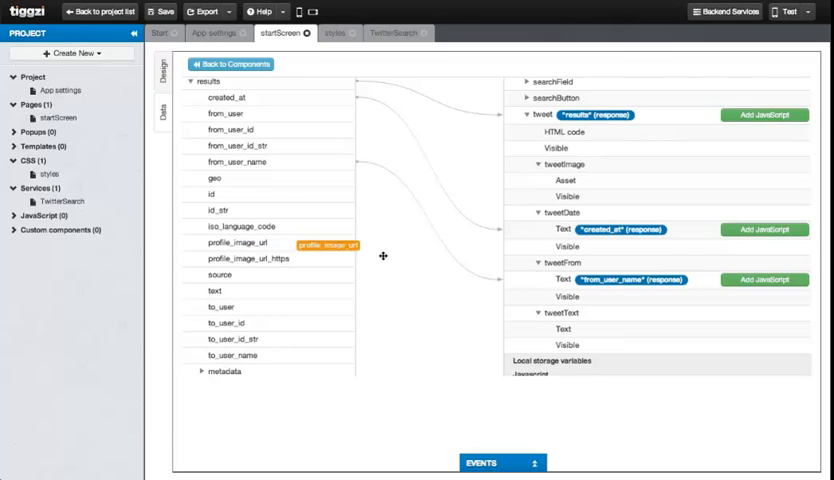
pyautogui.moveTo(325, 245); pyautogui.dragTo(530, 179)
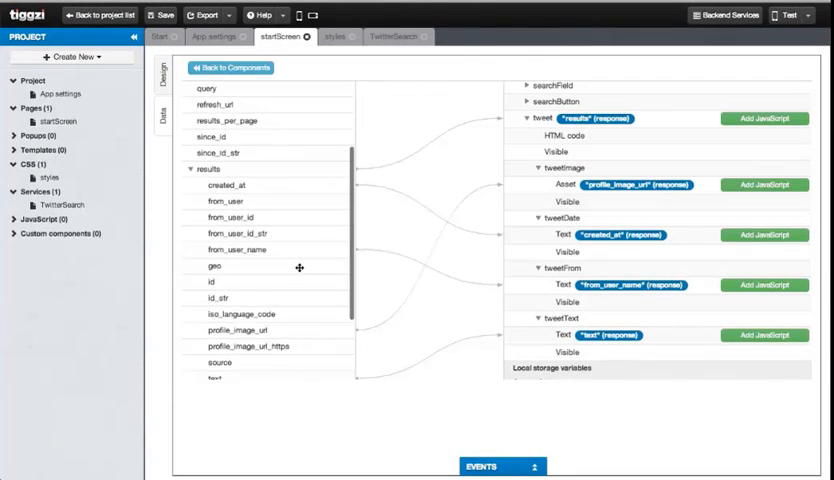
pyautogui.scroll(-3)
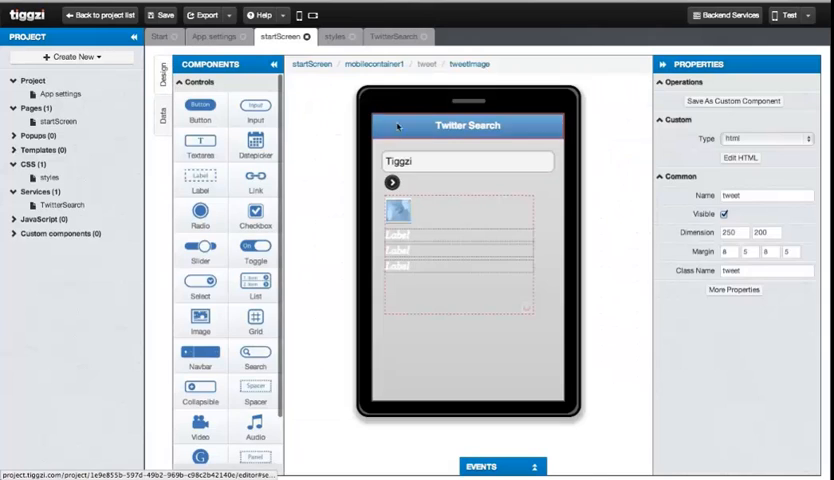
# Step: Give searchButton a Click event invoking the TwitterSearch service, then launch the test preview
pyautogui.click(391, 182)
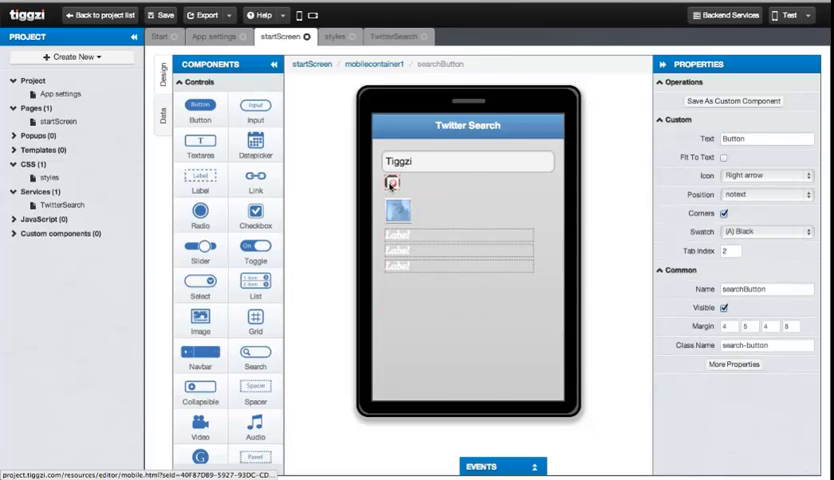
pyautogui.click(501, 466)
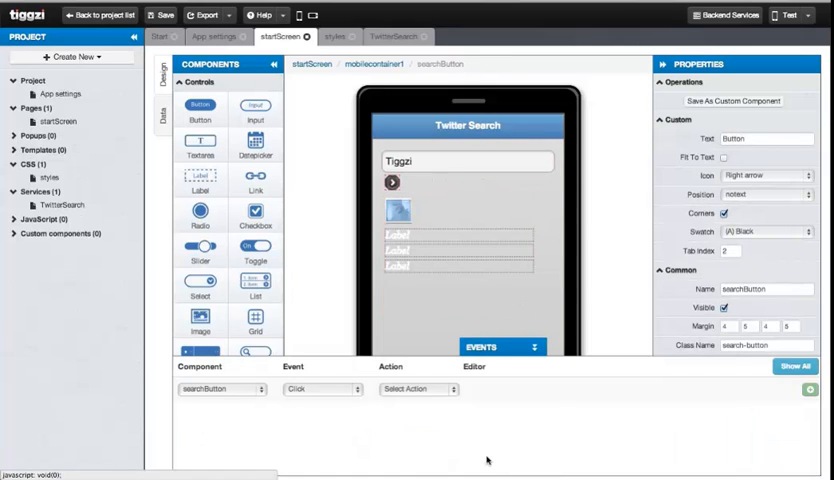
pyautogui.click(417, 389)
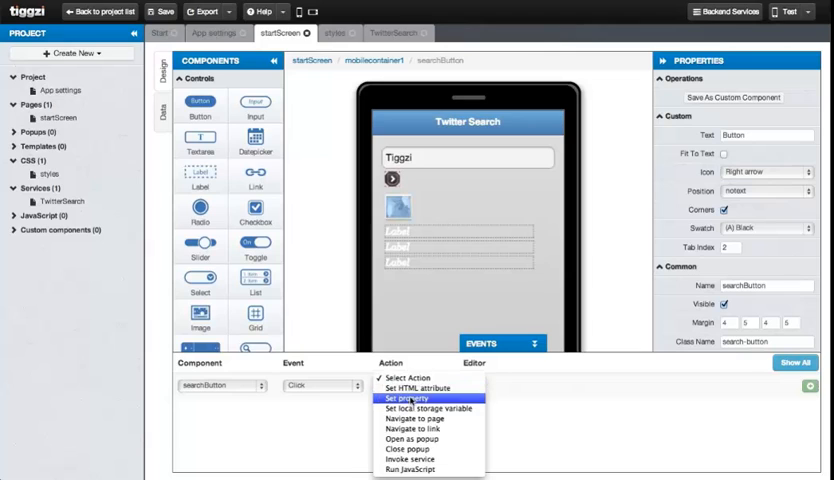
pyautogui.click(411, 449)
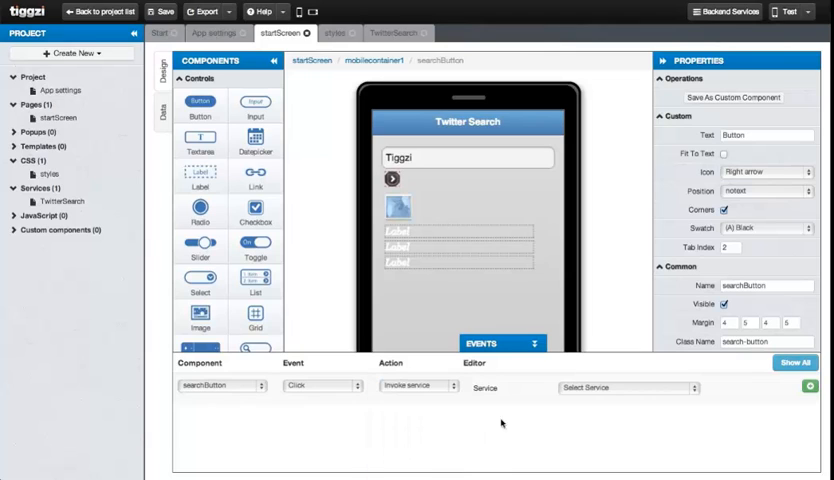
pyautogui.click(625, 388)
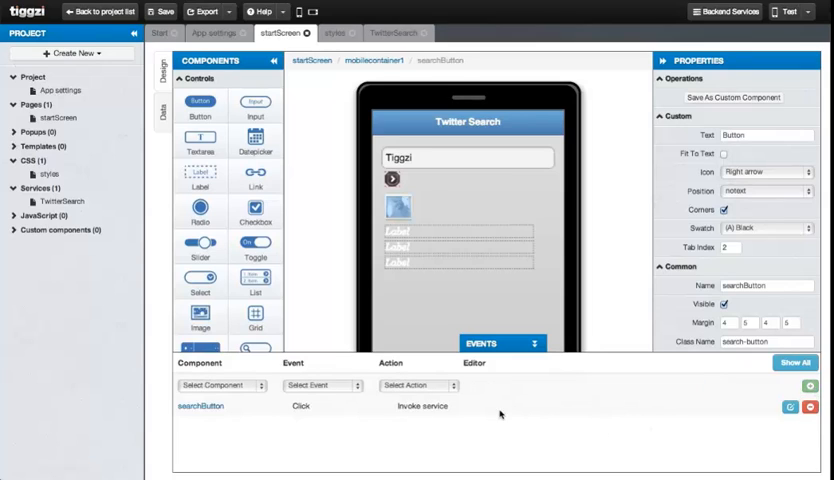
pyautogui.click(160, 11)
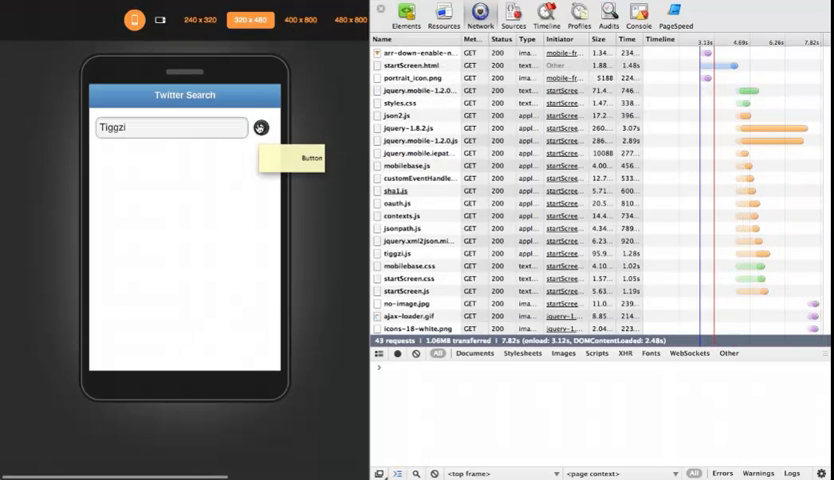
# Step: Search tweets for 'Tiggzi' in the preview and scroll through the results
pyautogui.click(258, 127)
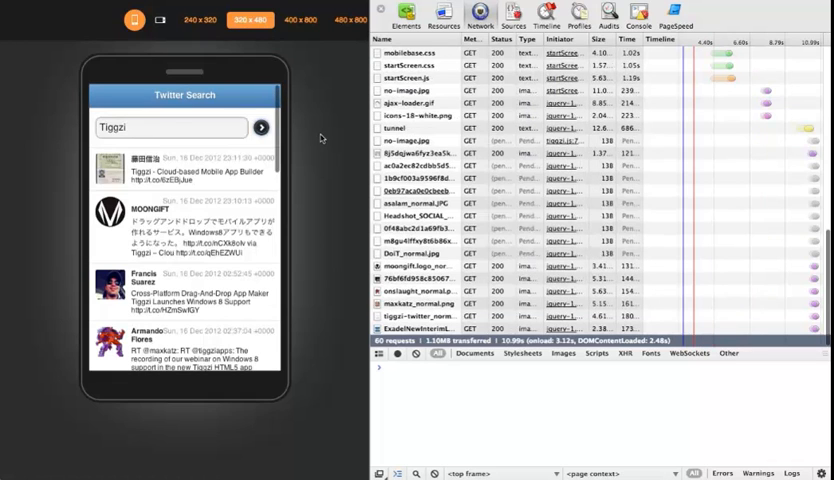
pyautogui.scroll(-3)
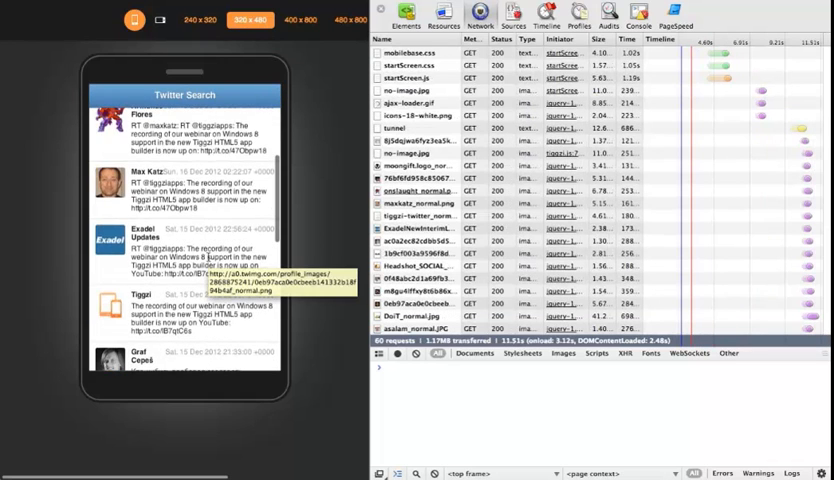
pyautogui.scroll(-3)
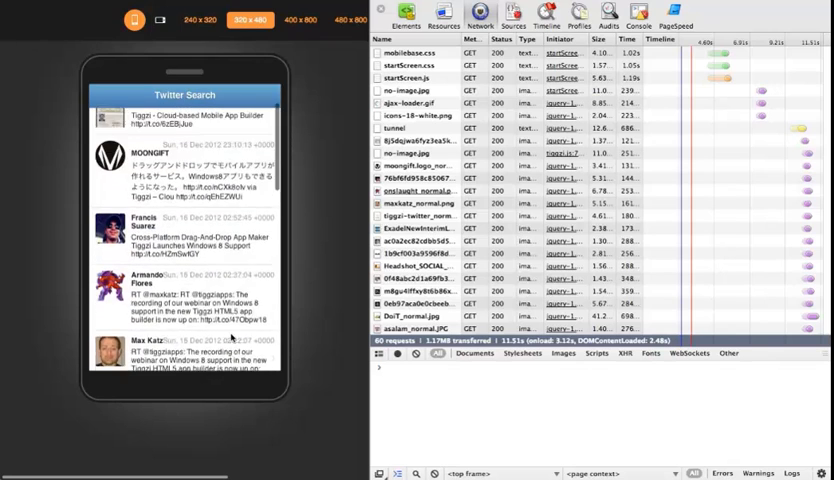
# Step: Search again for 'Hello' and scroll through the returned tweets
pyautogui.write('Tiggzi')
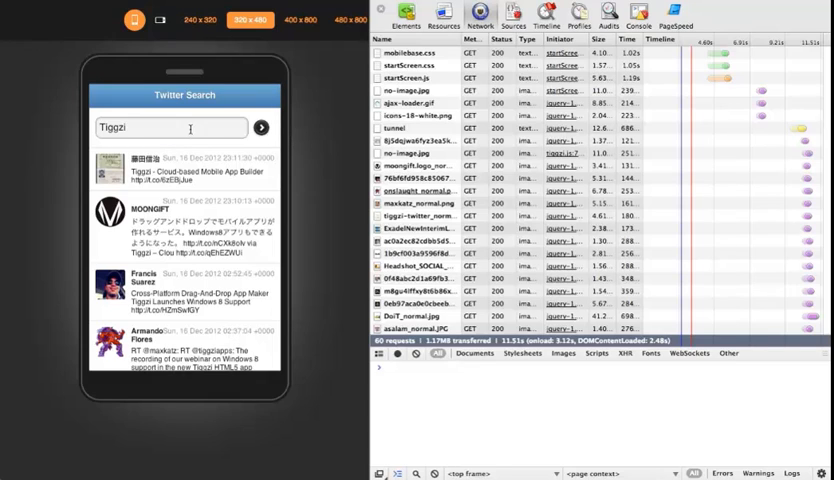
pyautogui.write('Hello')
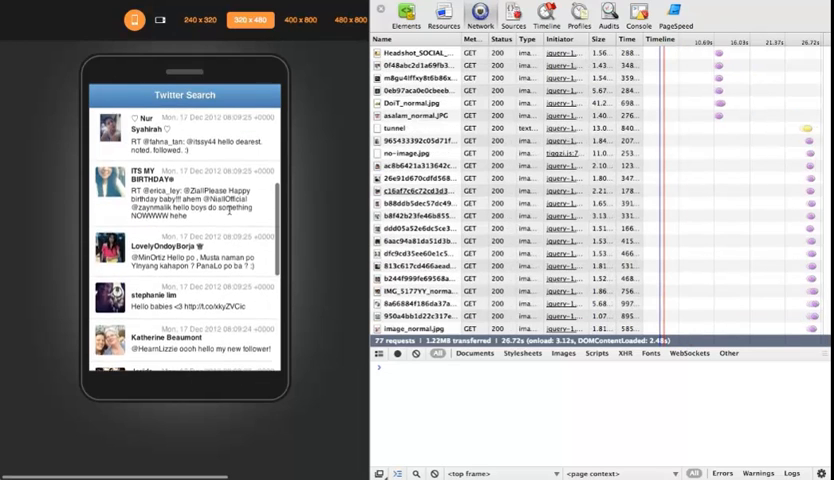
pyautogui.write('Hello')
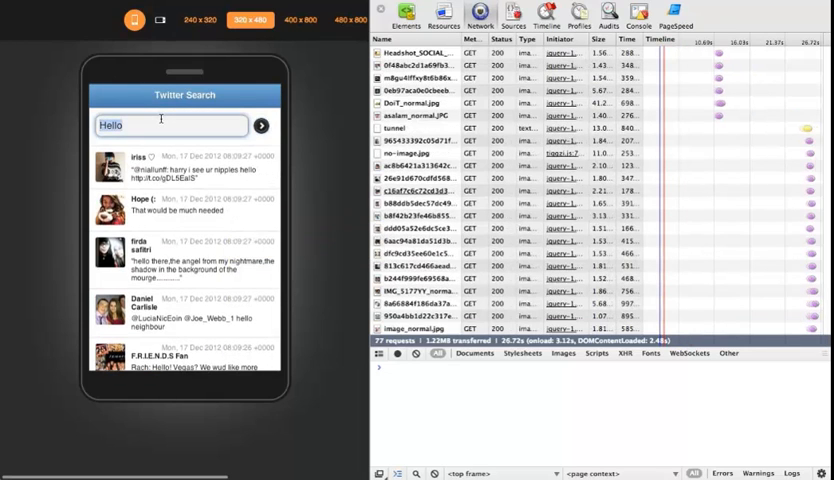
pyautogui.scroll(-3)
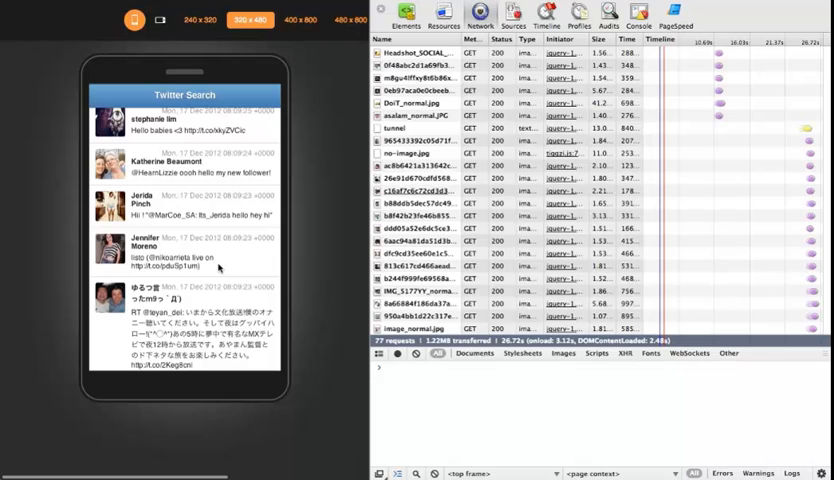
pyautogui.scroll(-3)
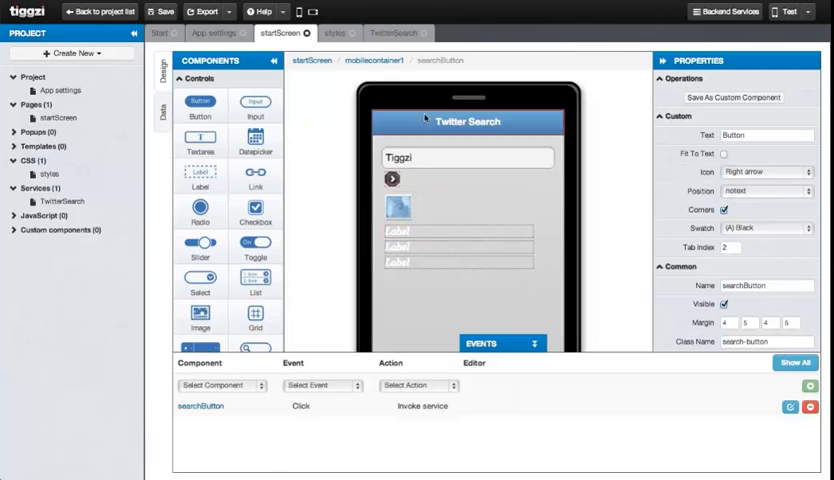
# Step: Open the service response mapping on the Data tab and attach custom JavaScript to a startScreen value
pyautogui.click(159, 110)
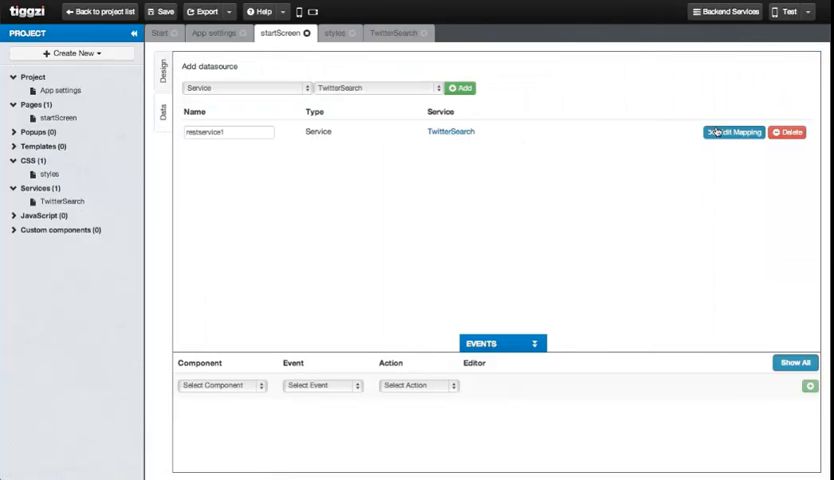
pyautogui.click(734, 131)
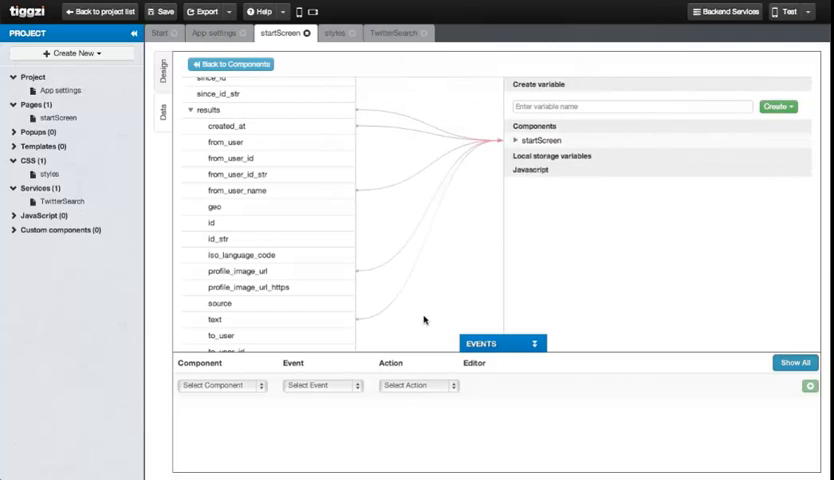
pyautogui.click(540, 140)
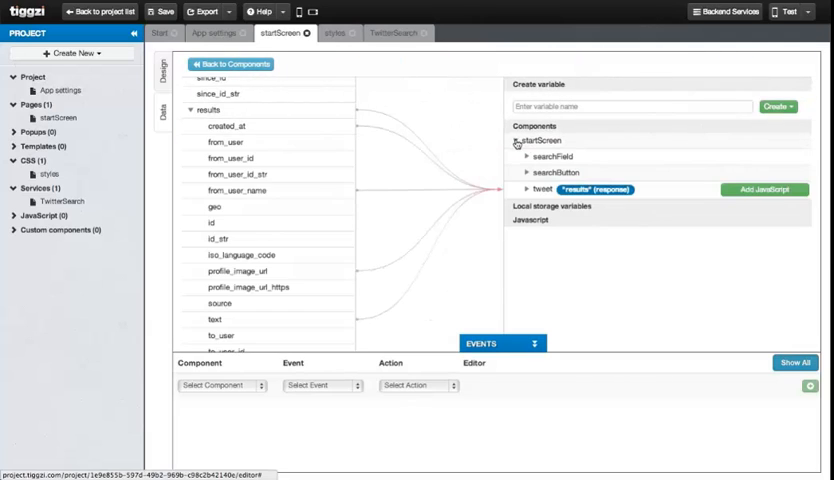
pyautogui.click(531, 190)
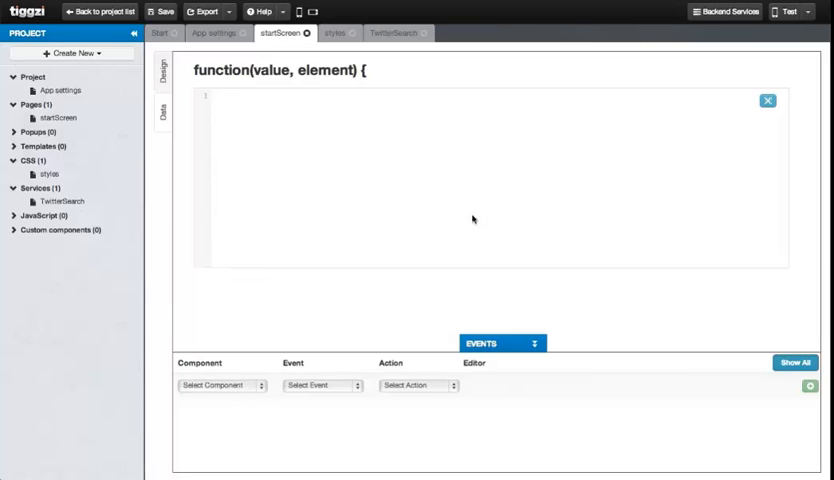
# Step: Create a JavaScript file named 'helpers' and begin typing a return parseTweetDate expression
pyautogui.click(72, 53)
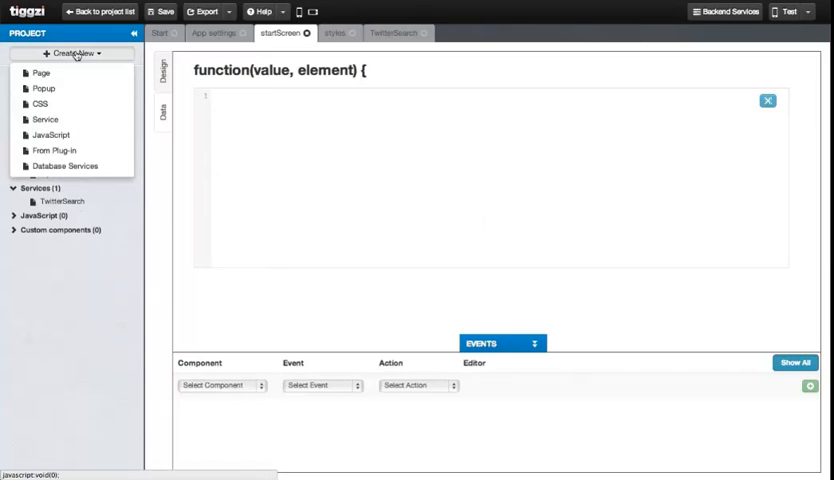
pyautogui.click(50, 135)
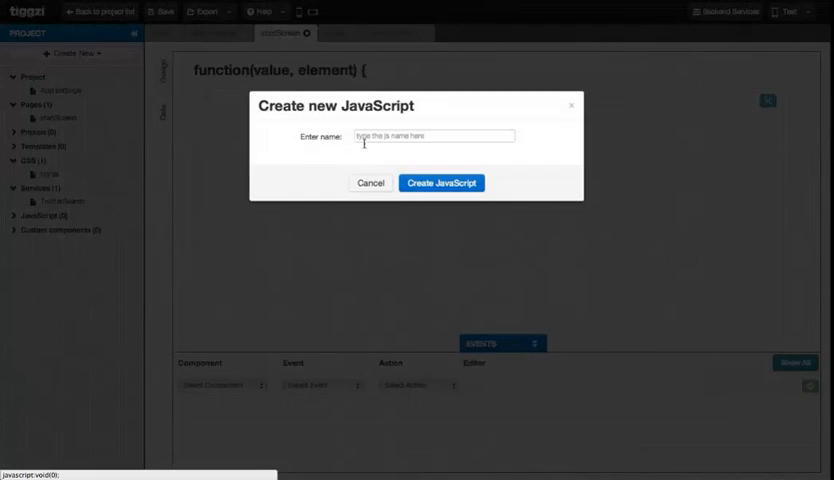
pyautogui.write('helpers')
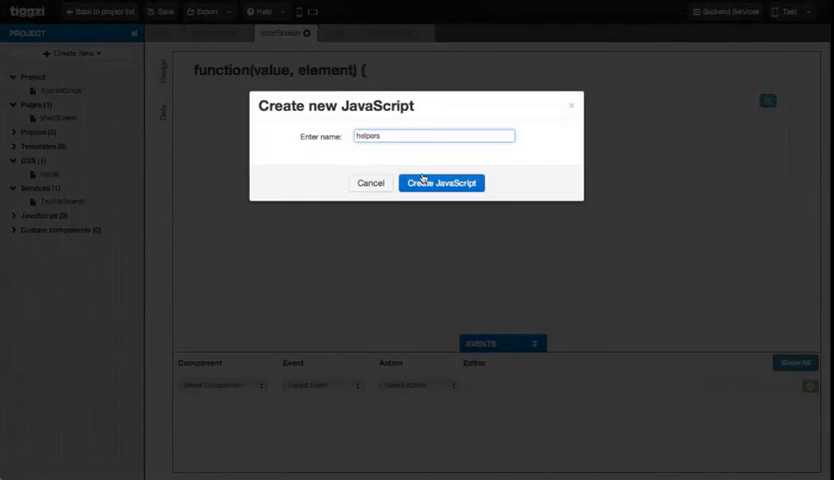
pyautogui.click(441, 183)
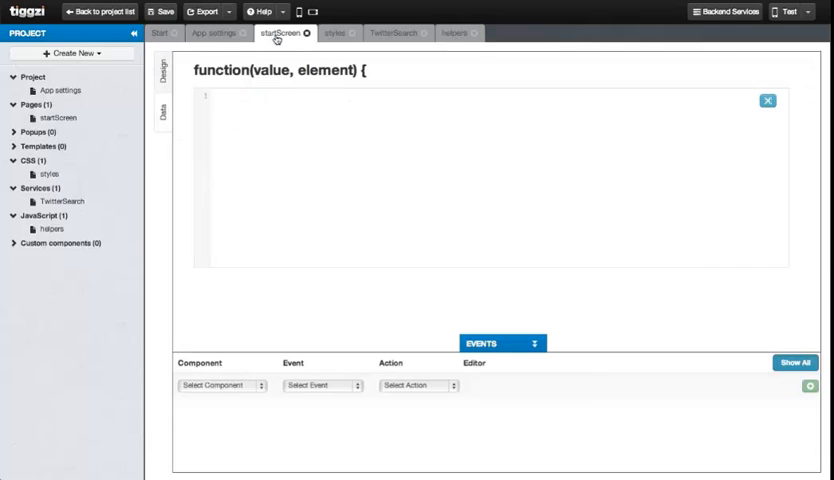
pyautogui.write('return Helpers.p')
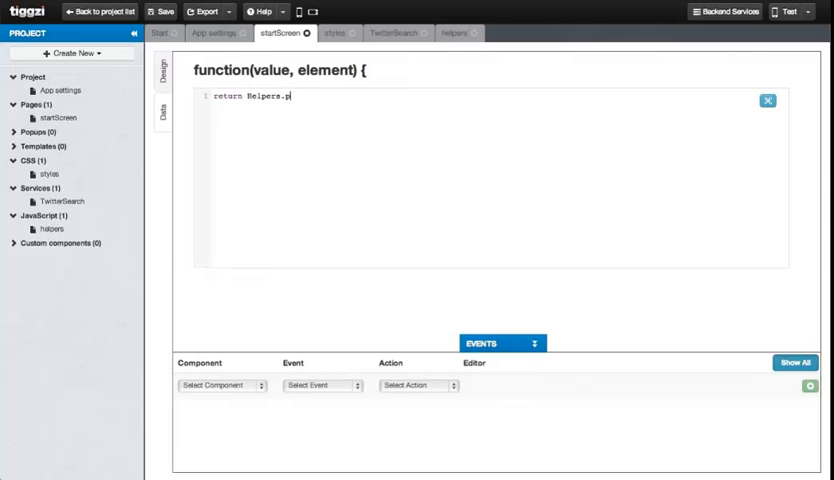
pyautogui.write('arseTweetDa')
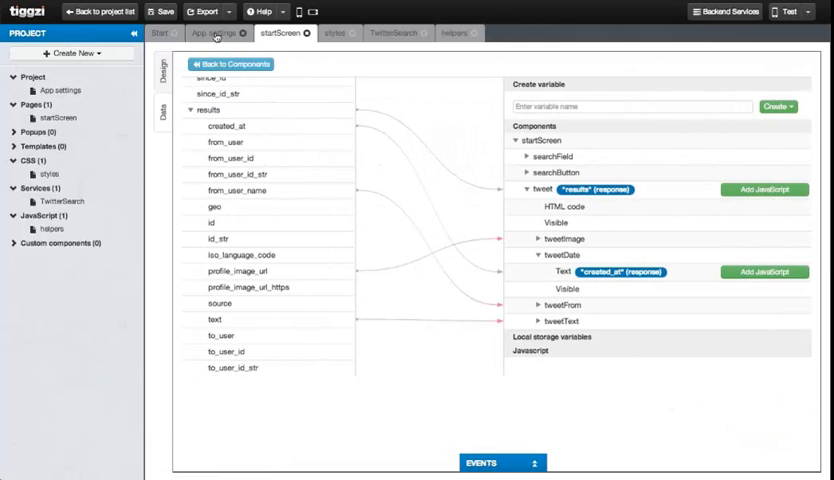
# Step: Relaunch the preview, run the 'Tiggzi' search, and return to the startScreen editor
pyautogui.click(159, 11)
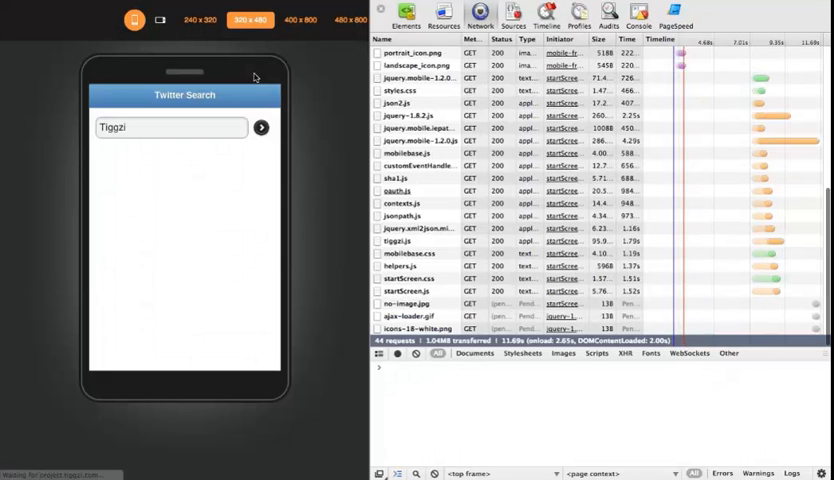
pyautogui.click(262, 127)
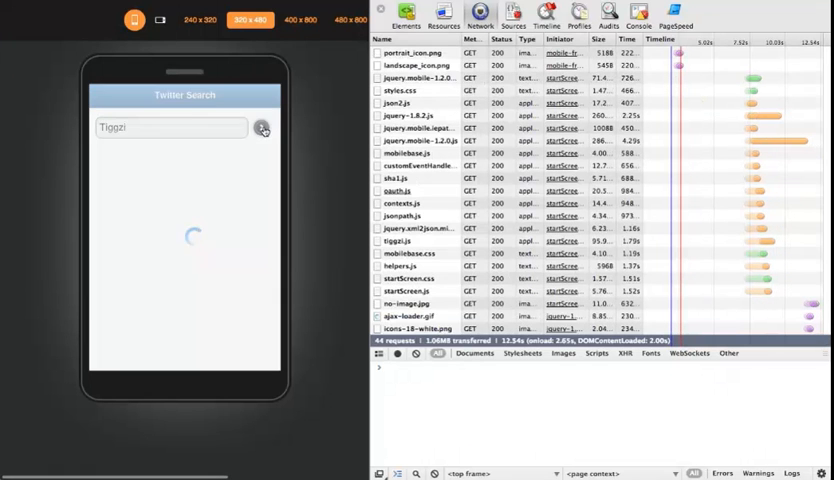
pyautogui.click(263, 127)
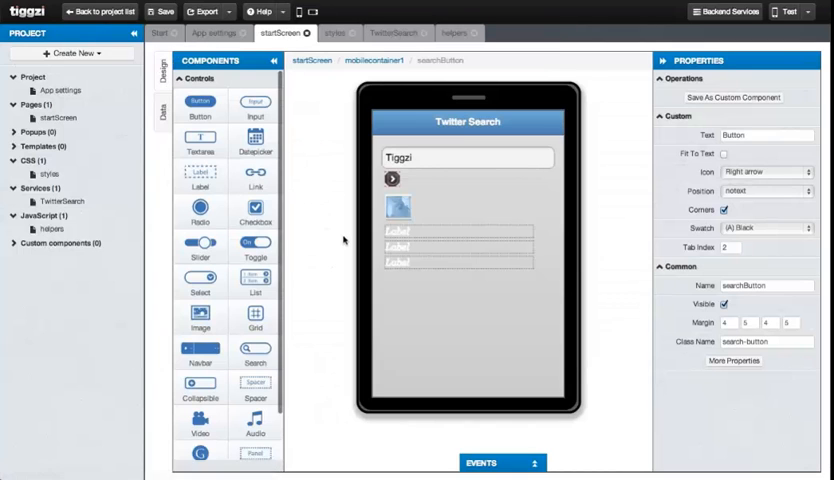
# Step: Add a startScreen Load event that invokes the search service, then relaunch the preview
pyautogui.click(500, 463)
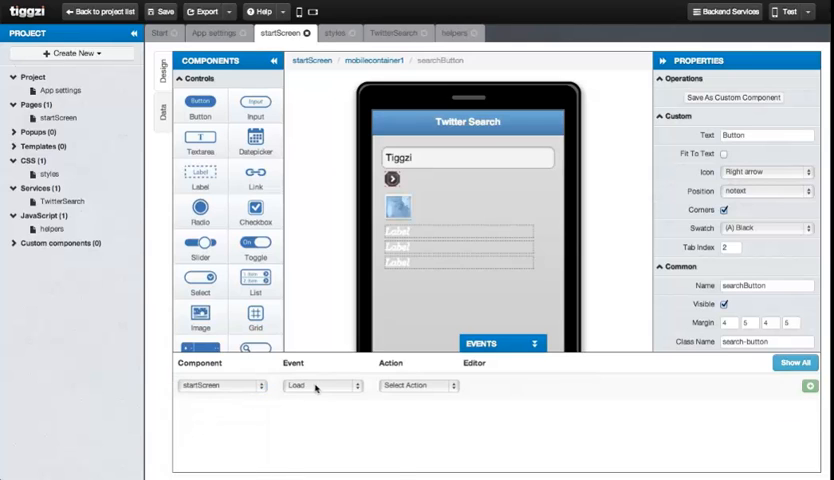
pyautogui.click(322, 386)
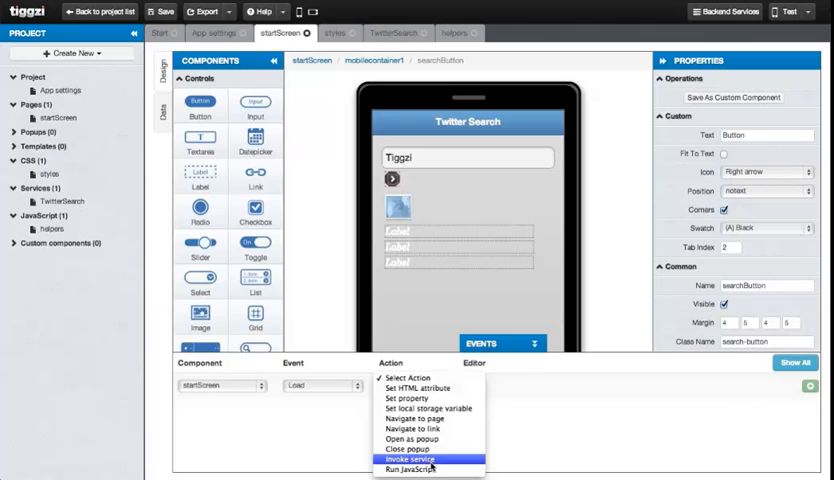
pyautogui.click(410, 459)
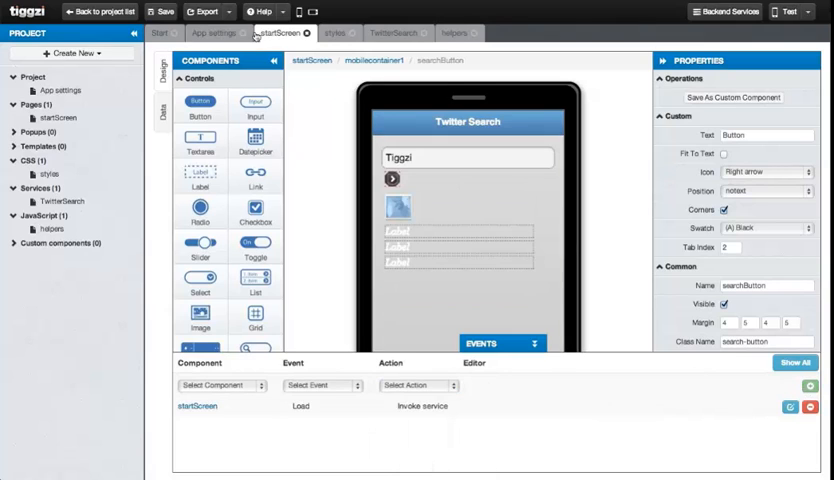
pyautogui.click(160, 11)
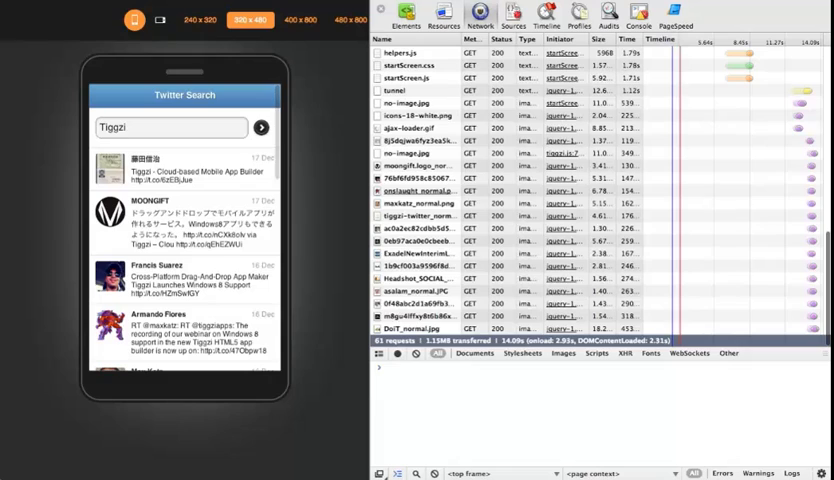
# Step: Replace the preview's search term with 'Traffic'
pyautogui.click(170, 127)
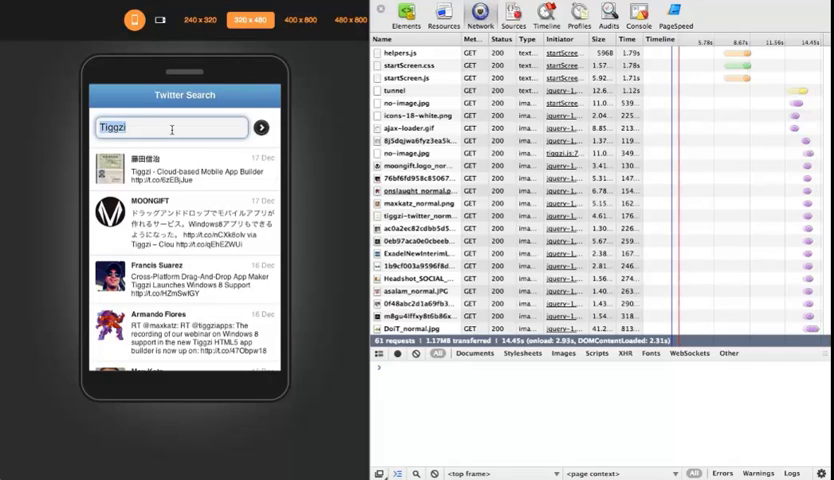
pyautogui.write('Traffic')
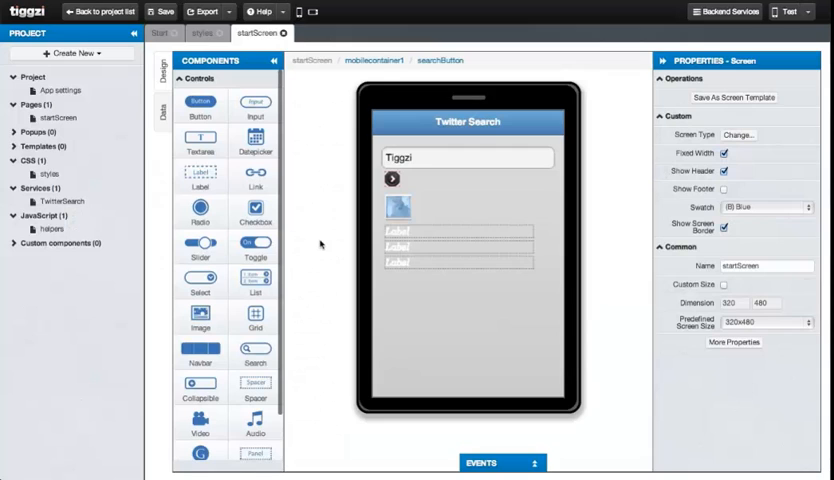
# Step: Open the helpers JavaScript file, save it, and return to the startScreen page
pyautogui.click(50, 228)
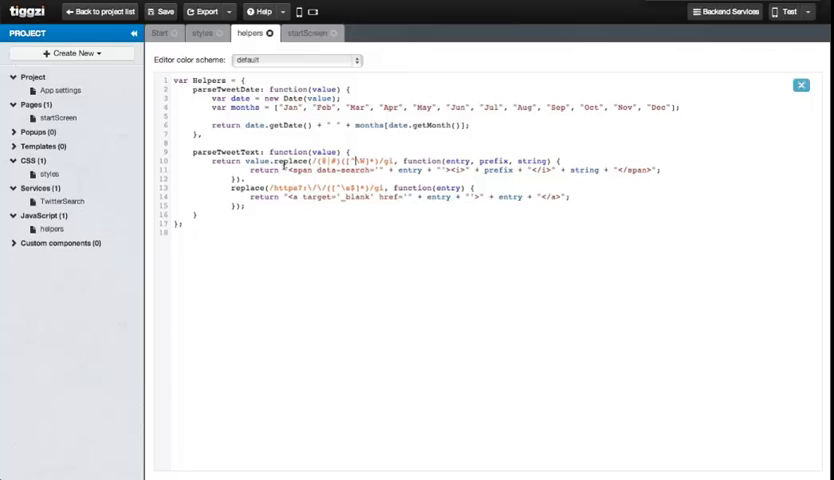
pyautogui.click(159, 11)
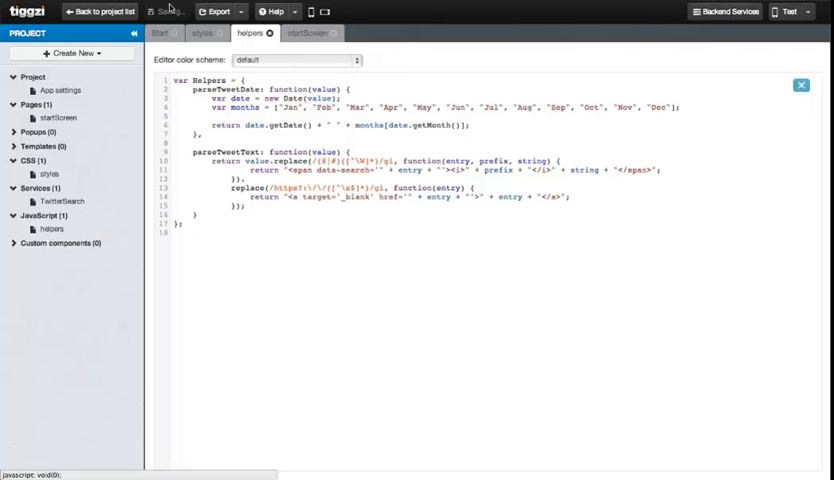
pyautogui.click(313, 33)
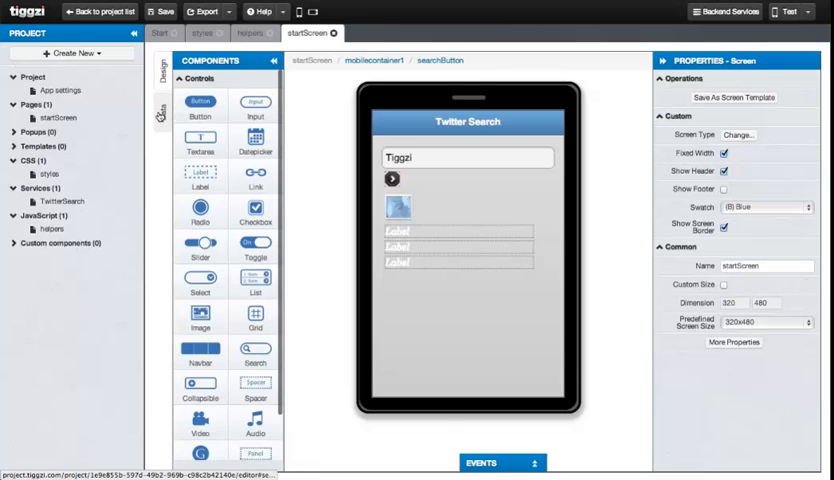
# Step: Add JavaScript to the tweetText mapping: return Helpers.parseTweetText(value)
pyautogui.click(156, 113)
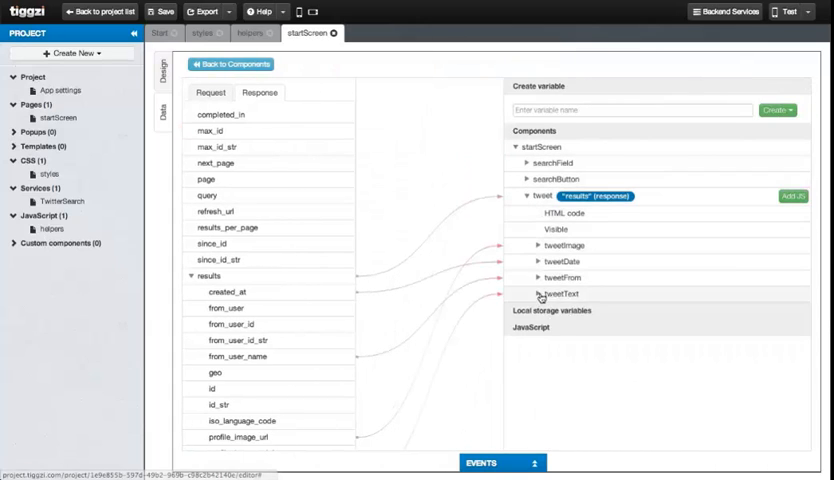
pyautogui.click(530, 293)
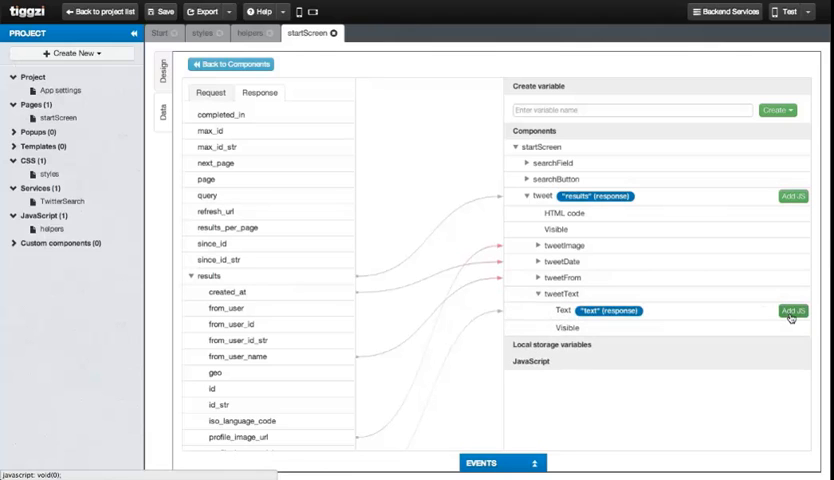
pyautogui.click(791, 311)
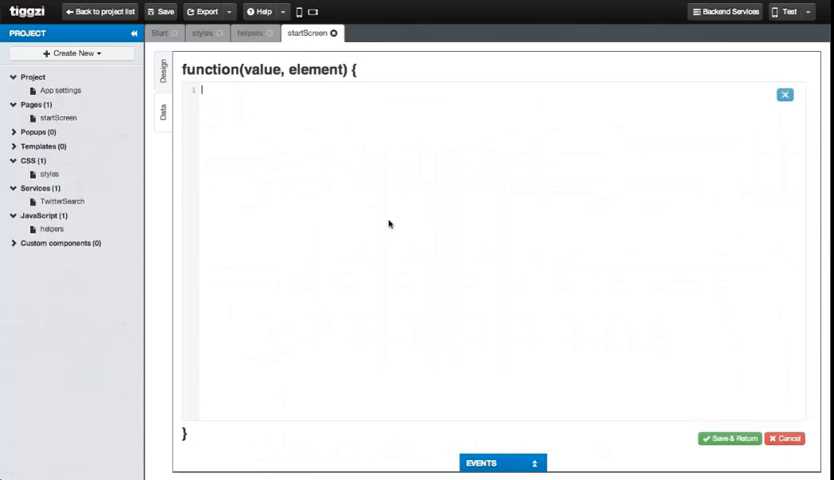
pyautogui.write('return Helpers')
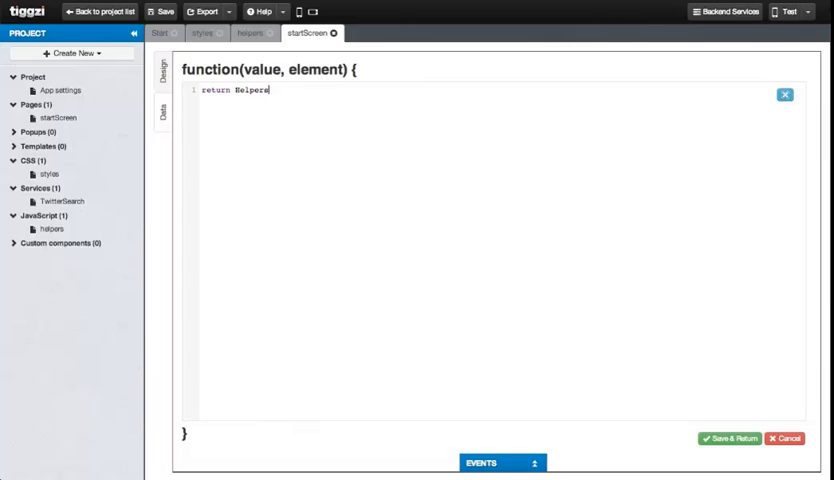
pyautogui.write('.parseT')
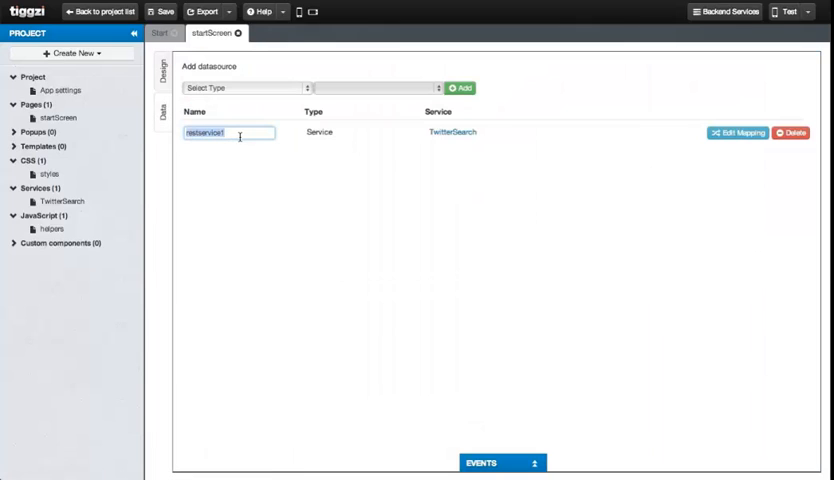
# Step: Type 'TwitterSearchService' as the new name for restservice1
pyautogui.write('TwitterSearchS')
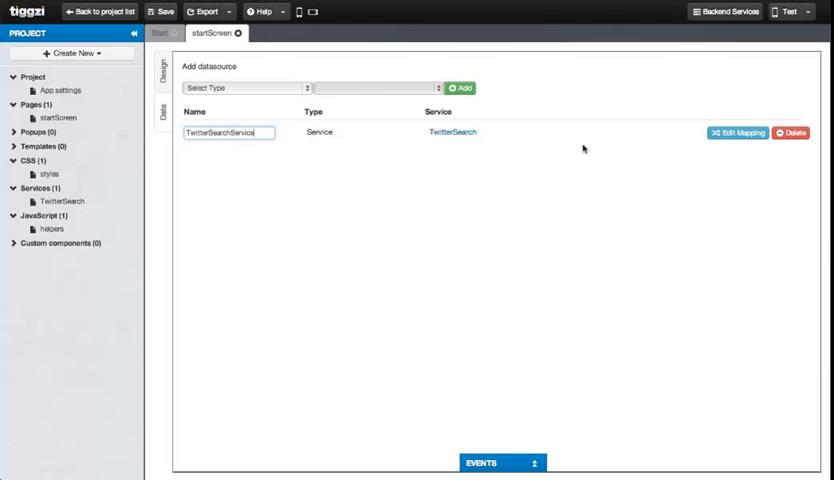
pyautogui.moveTo(504, 157)
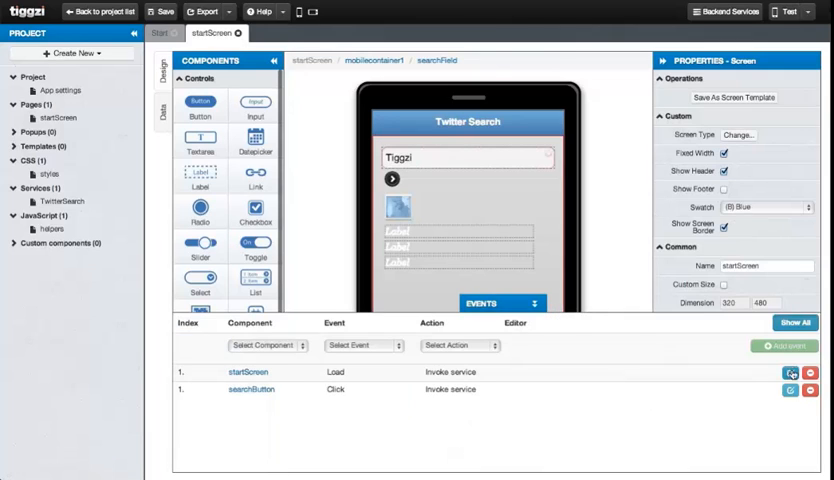
# Step: Add a startScreen Load event with a Run JavaScript action
pyautogui.click(264, 345)
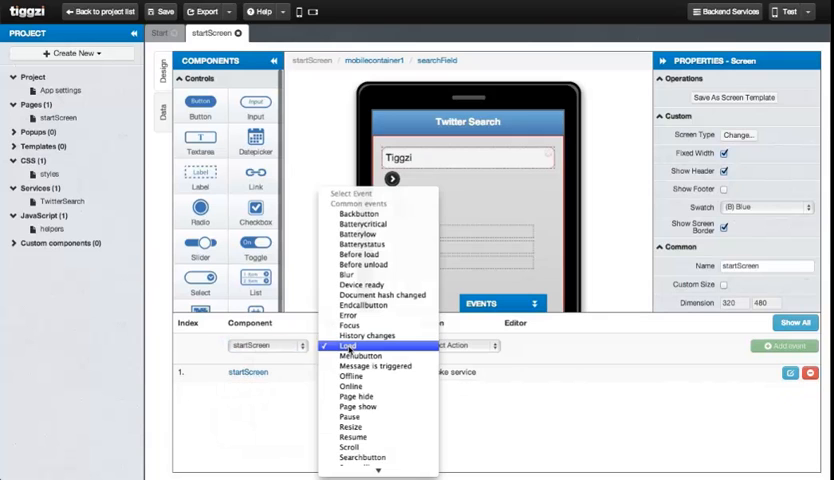
pyautogui.click(350, 343)
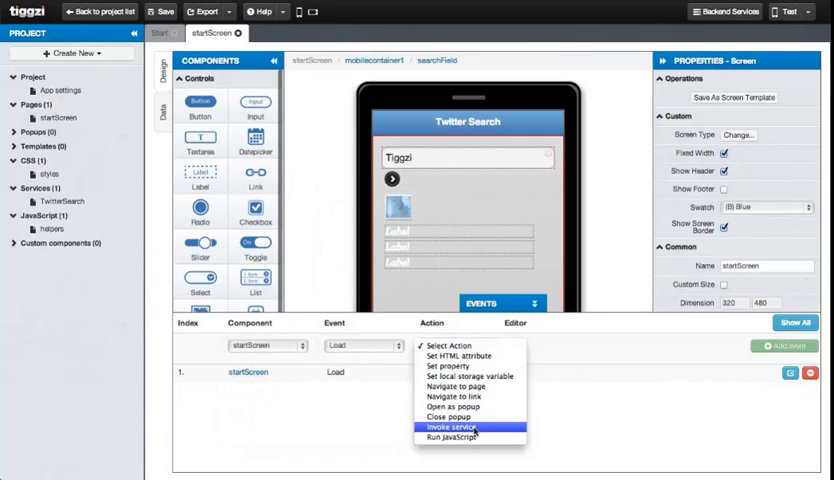
pyautogui.click(456, 433)
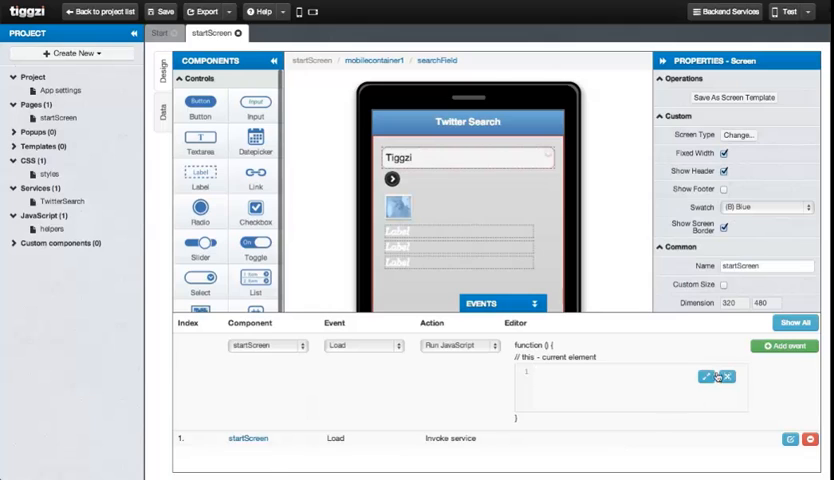
# Step: Start the load script with a screen variable and a click handler reading the tapped tweet link's value
pyautogui.write('var')
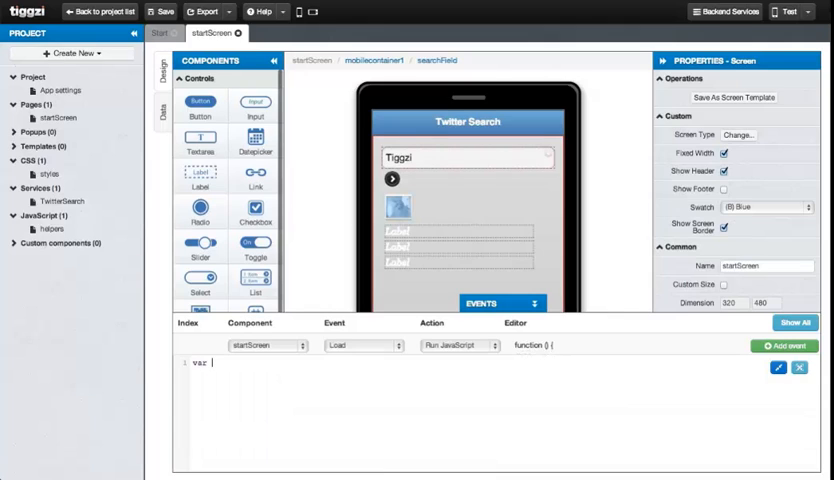
pyautogui.write('screen = Tig')
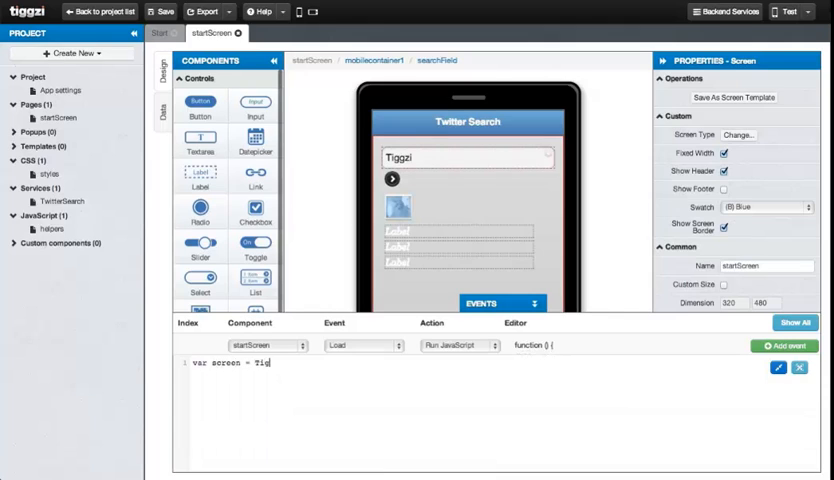
pyautogui.write('gzi()')
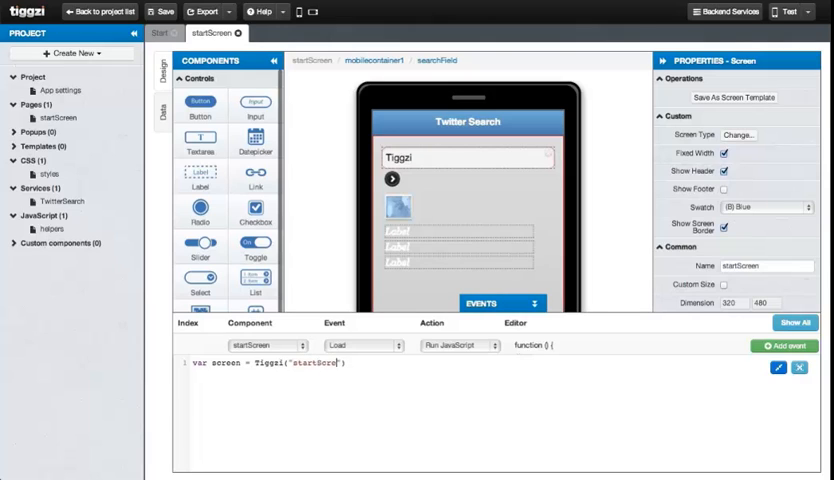
pyautogui.write('var')
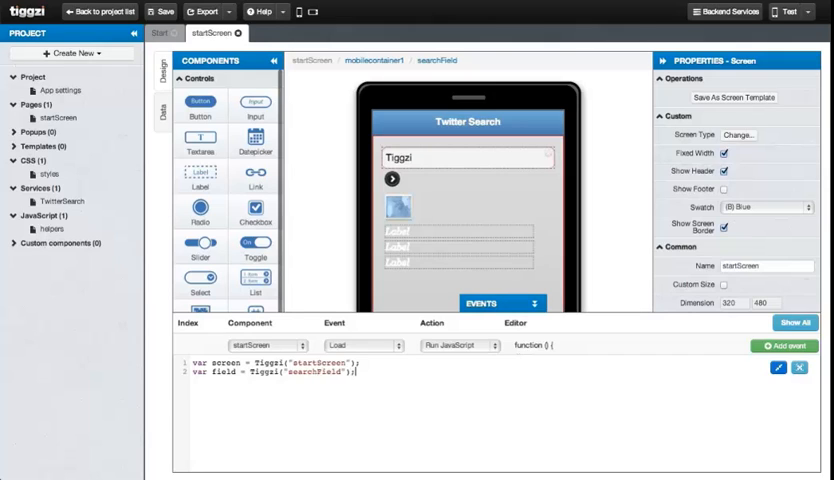
pyautogui.write('screen.on("click", "')
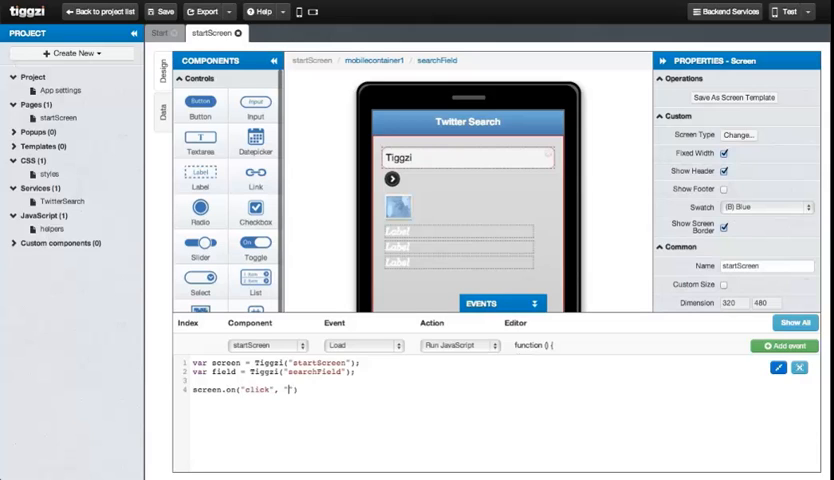
pyautogui.write('.tweet span[data-search')
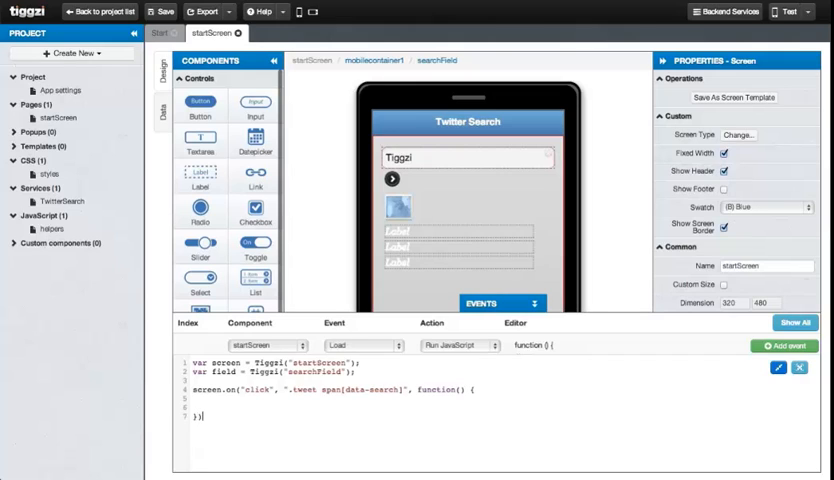
pyautogui.write('va')
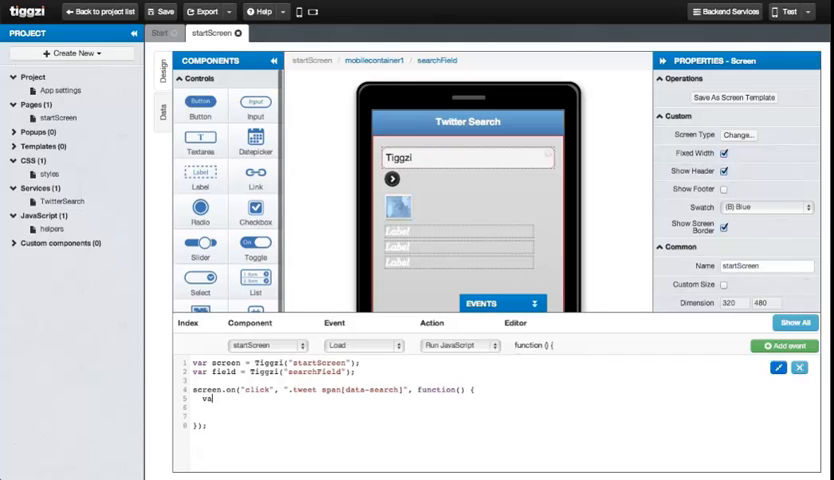
pyautogui.write('var value')
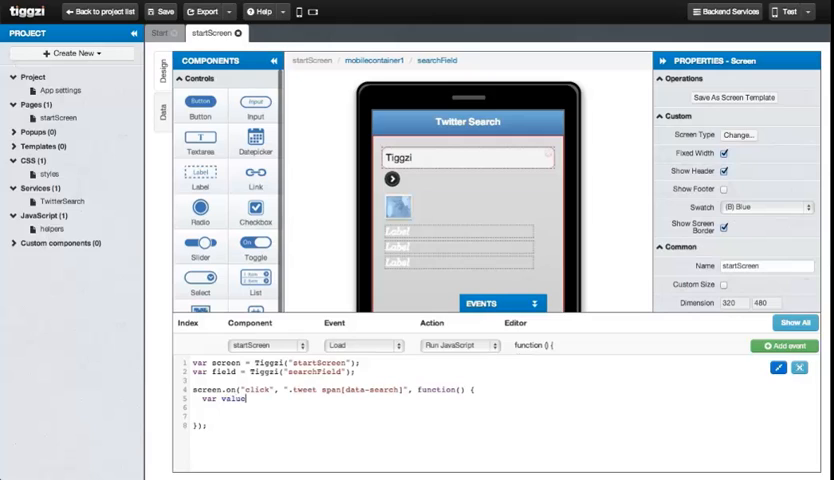
pyautogui.write('= $(this).data("search");')
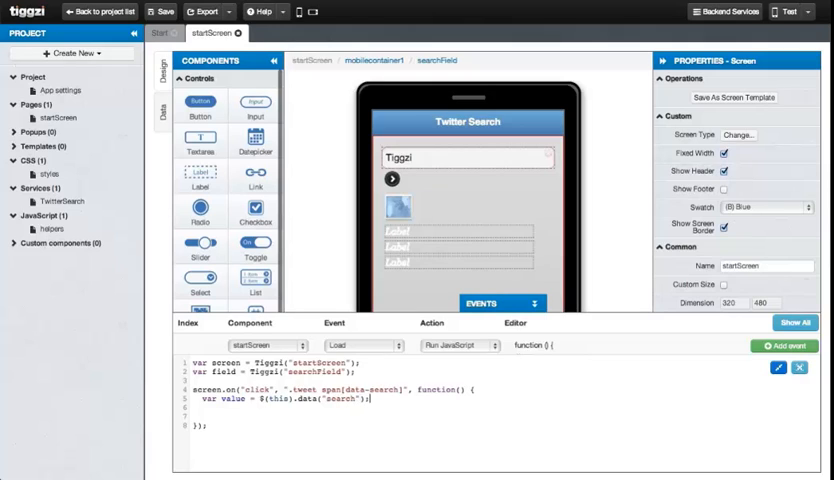
# Step: Put that value in the search field, run TwitterSearchService.execute, call $.mobile.silentScroll(0), and add the event
pyautogui.write('field.val()')
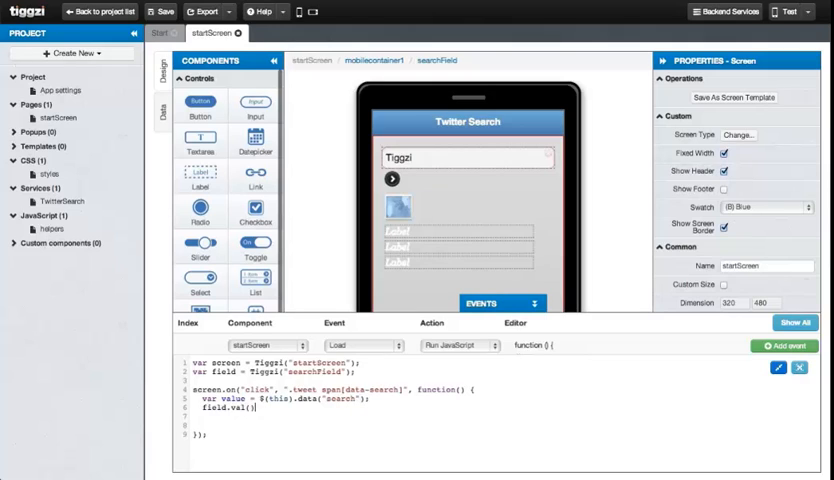
pyautogui.write('value')
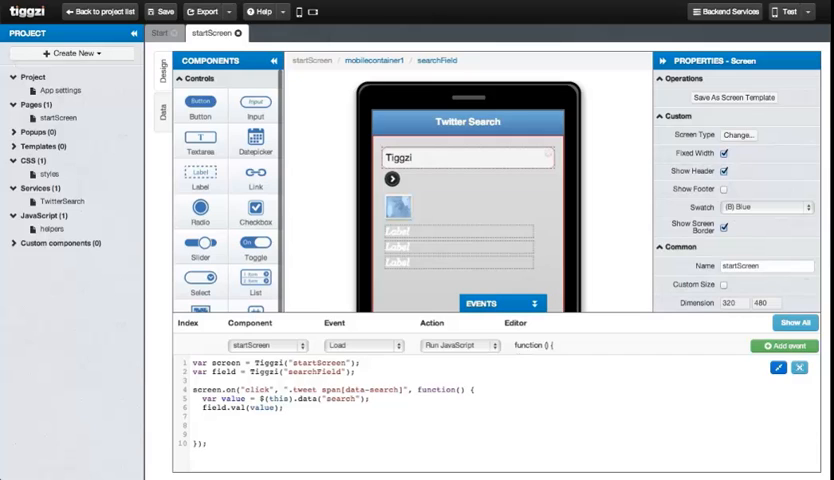
pyautogui.write('TwitterSearchService(')
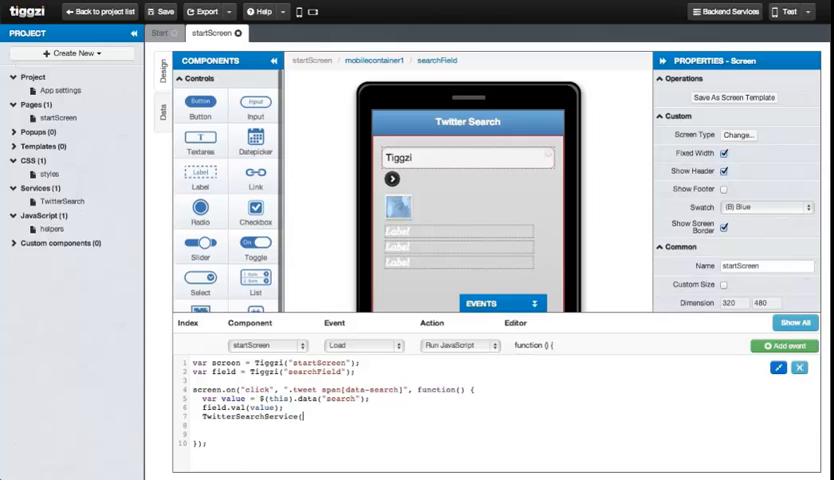
pyautogui.write('execute')
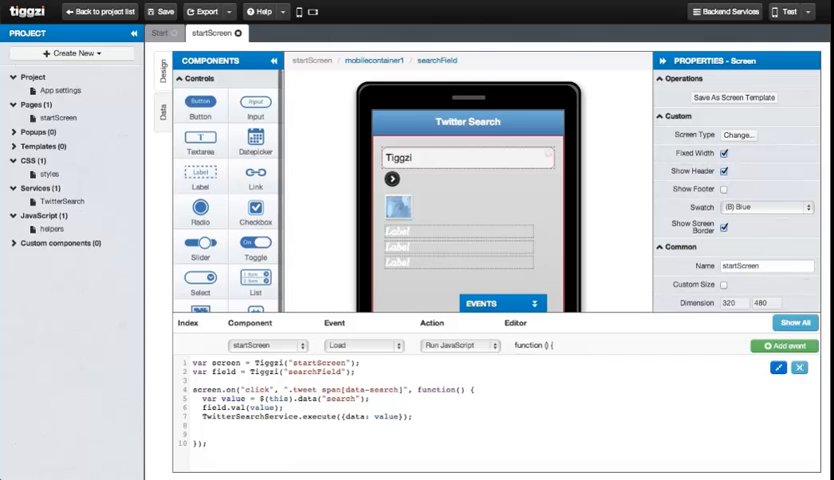
pyautogui.write('$.')
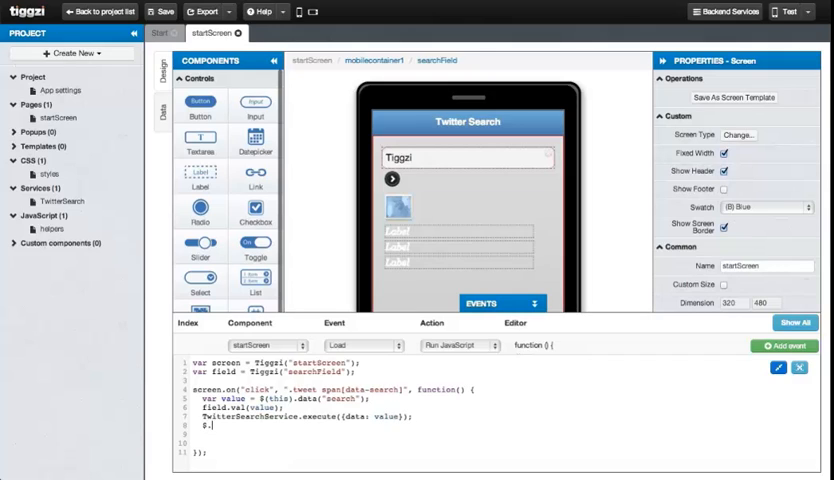
pyautogui.write('mobile.silentScroll')
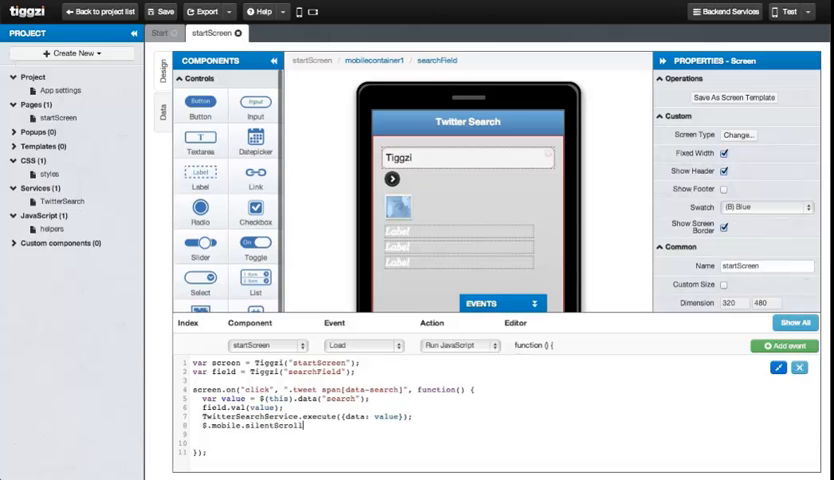
pyautogui.write('(0);')
pyautogui.click(426, 443)
pyautogui.write('return false;')
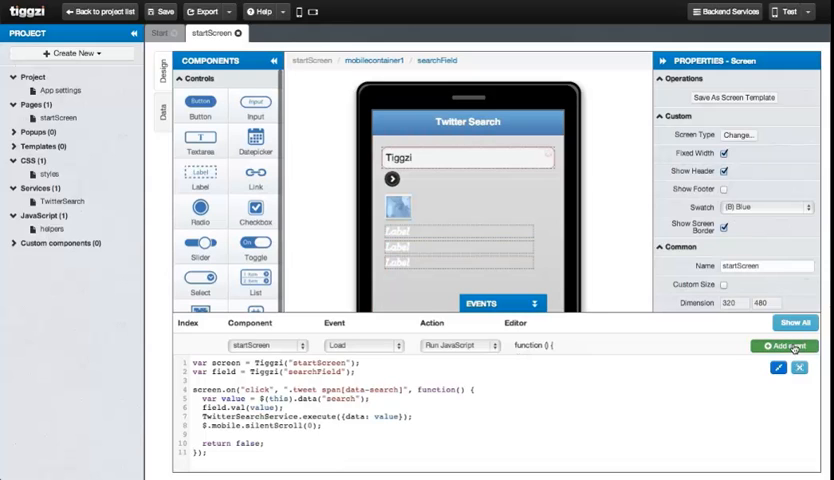
pyautogui.click(786, 345)
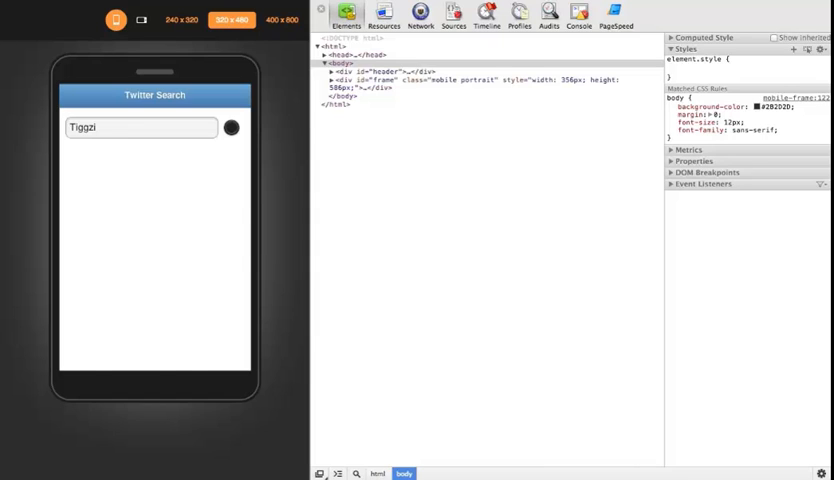
# Step: Run the Tiggzi search in the preview and scroll through the returned tweets
pyautogui.click(231, 127)
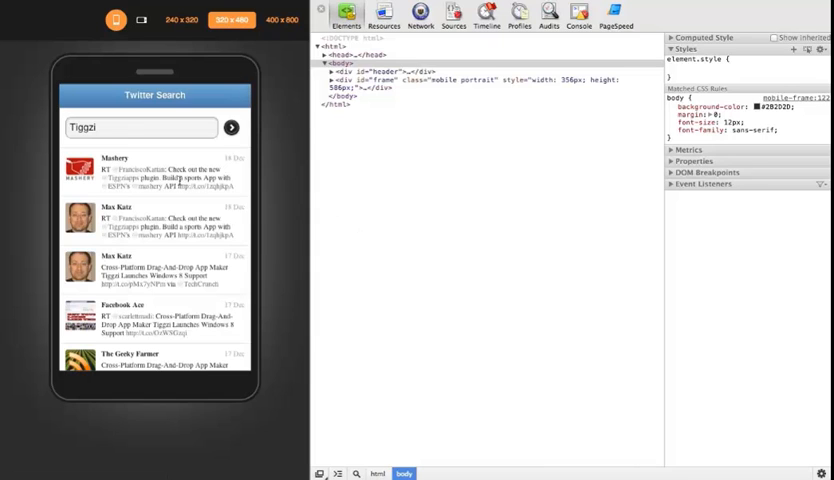
pyautogui.scroll(-3)
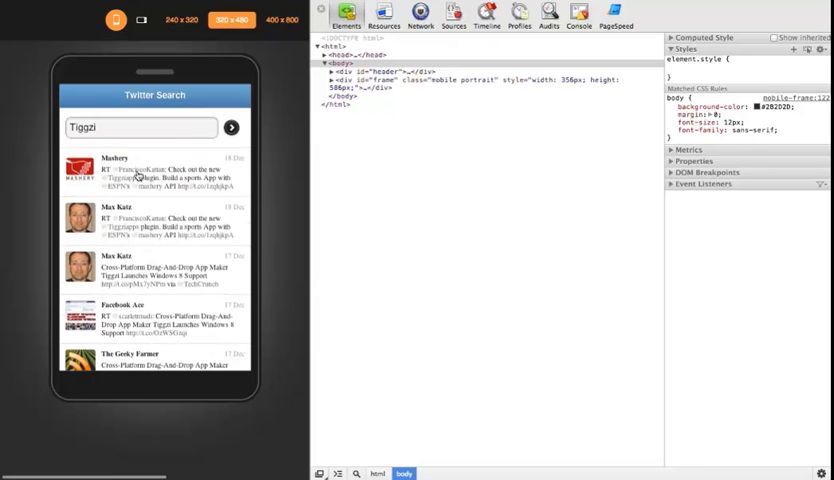
pyautogui.write('@FranciscoKattan')
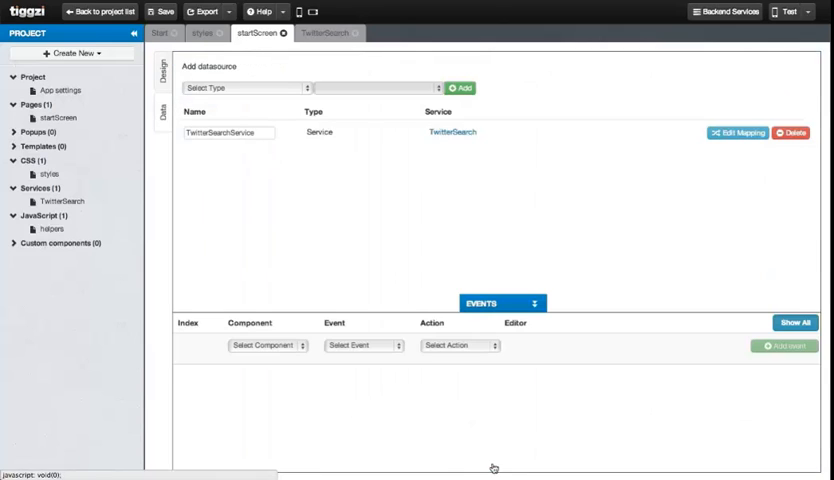
# Step: Add a TwitterSearchService Error event with the Run JavaScript action
pyautogui.click(267, 345)
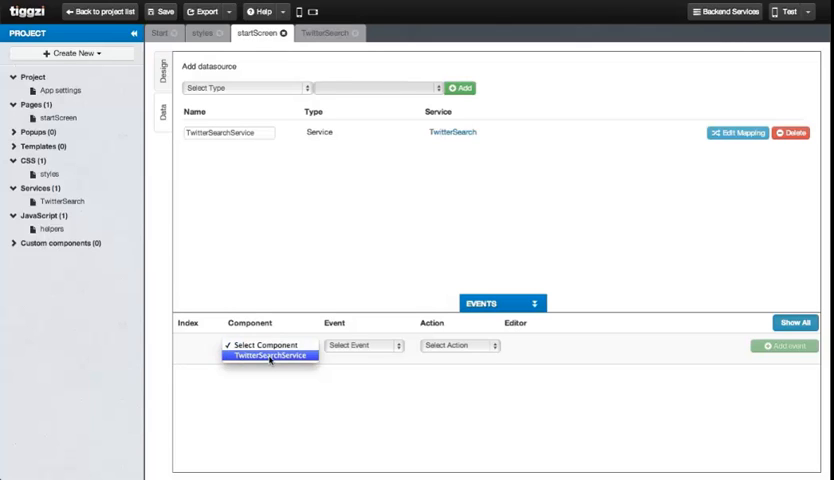
pyautogui.click(363, 345)
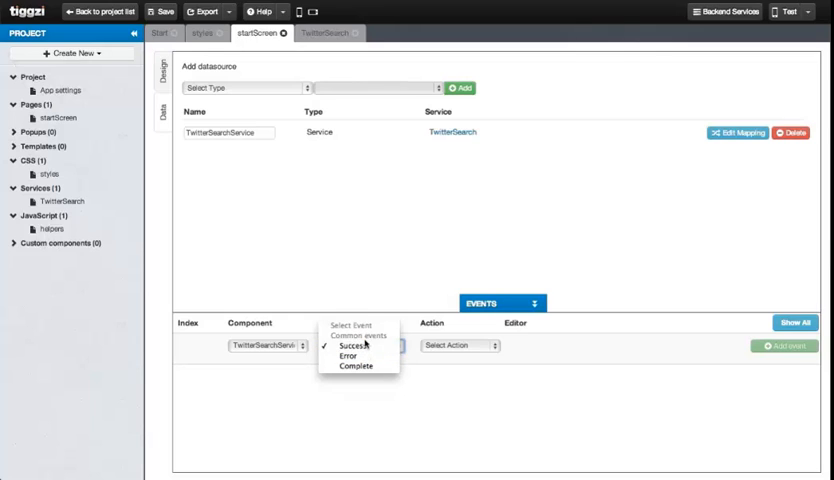
pyautogui.moveTo(357, 347)
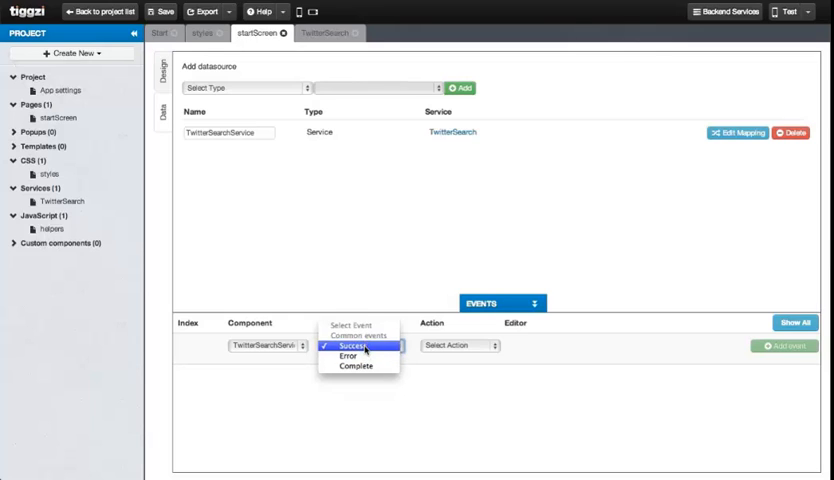
pyautogui.moveTo(355, 357)
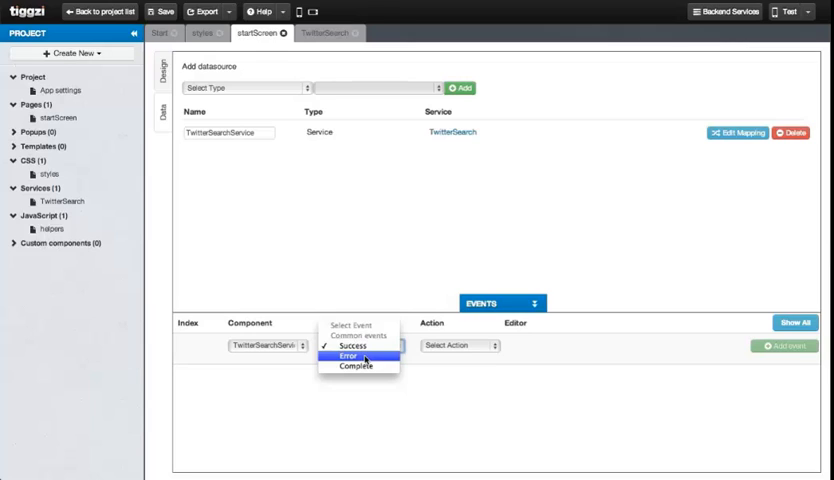
pyautogui.moveTo(356, 365)
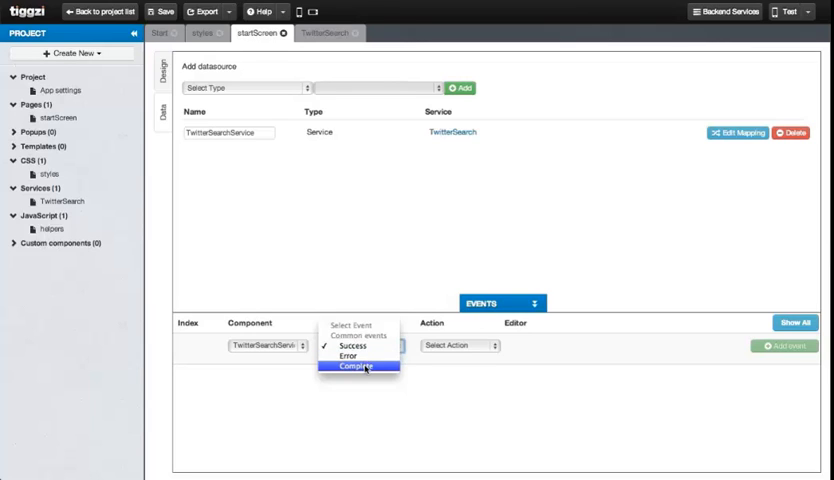
pyautogui.moveTo(356, 358)
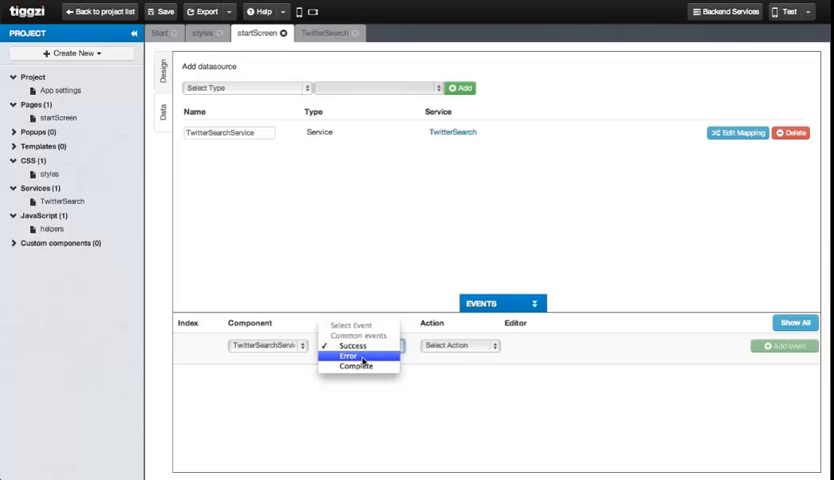
pyautogui.click(357, 358)
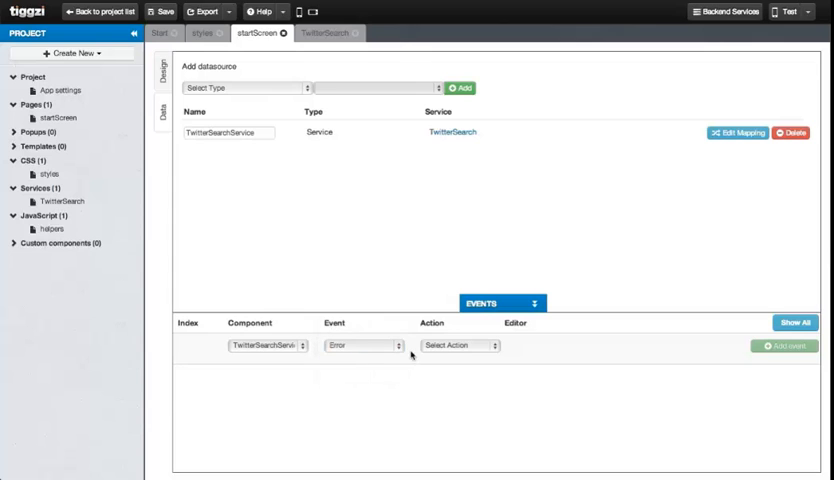
pyautogui.click(456, 345)
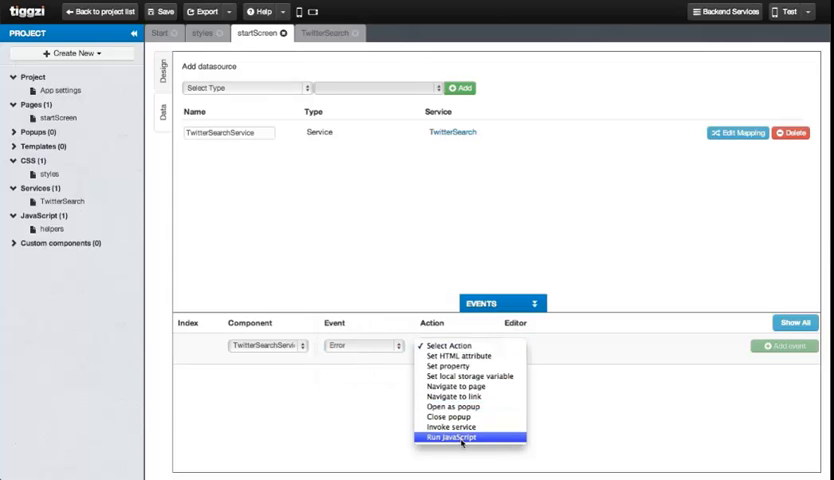
pyautogui.click(460, 437)
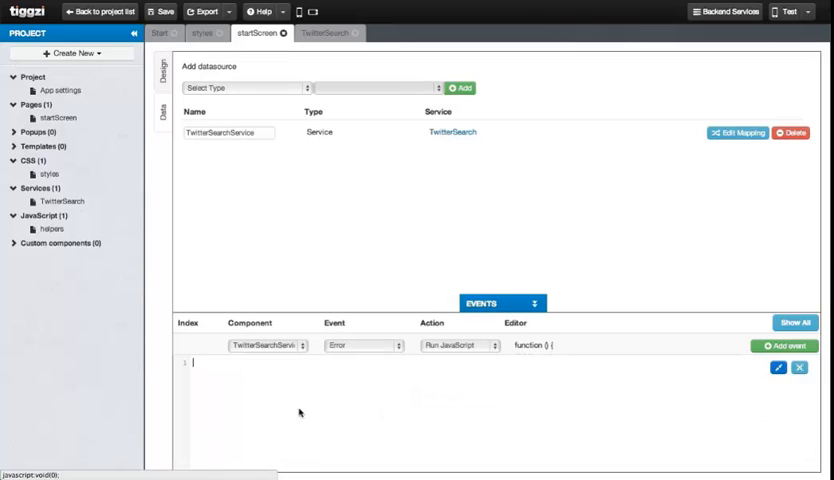
# Step: Write alert("Error occured during data transfer. Please try again") as the error script
pyautogui.write('alert("")')
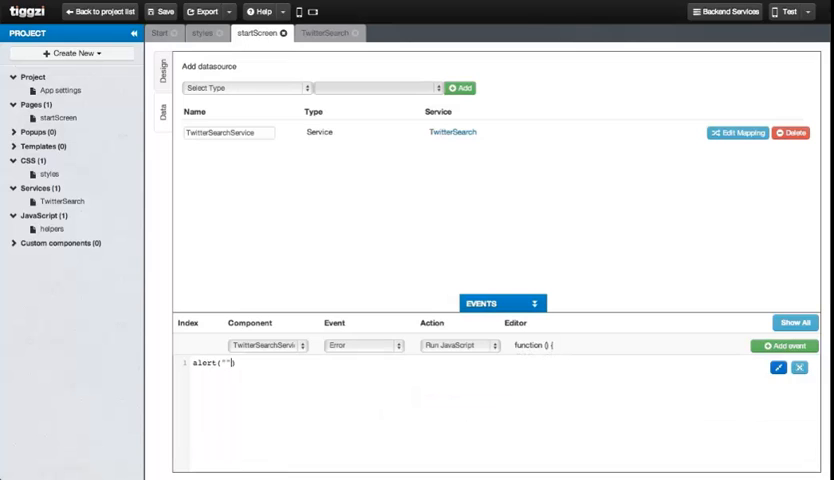
pyautogui.write('Error occured during data transfer. Pleas')
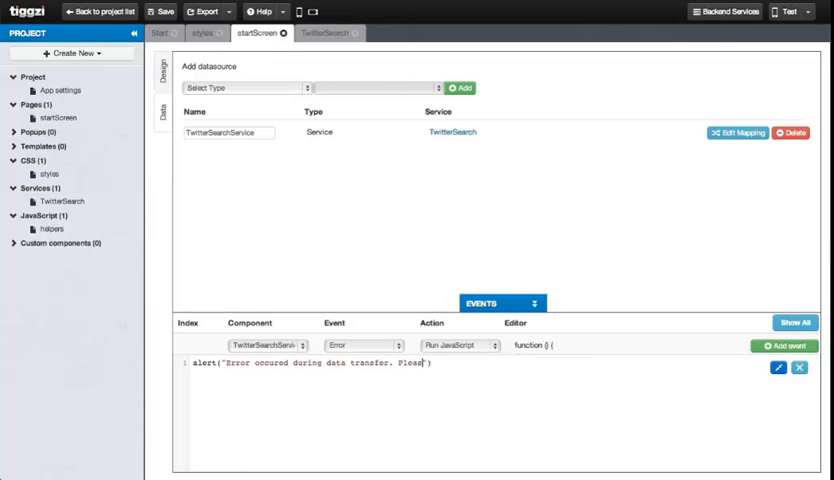
pyautogui.write('try again')
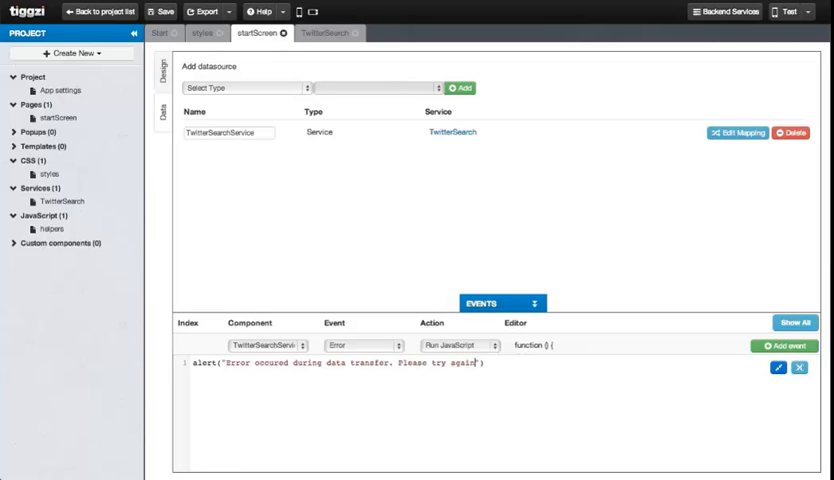